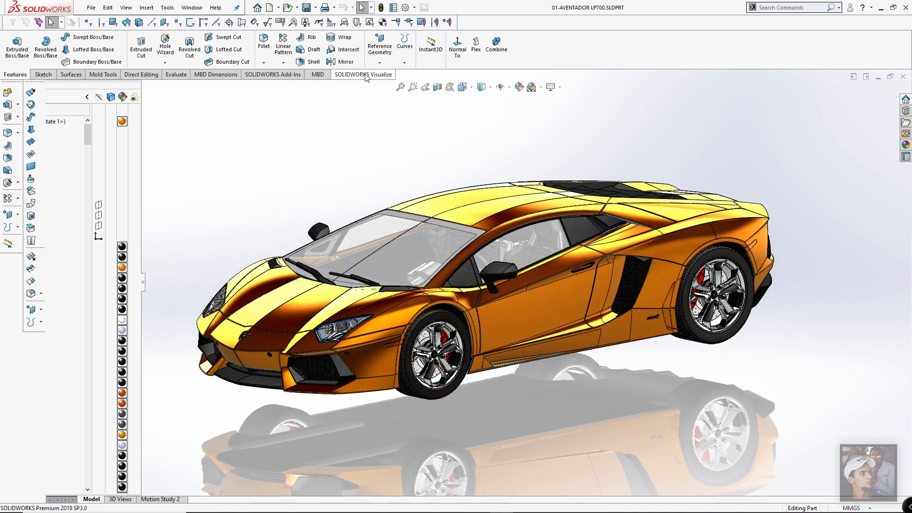
mouse_move(39, 44)
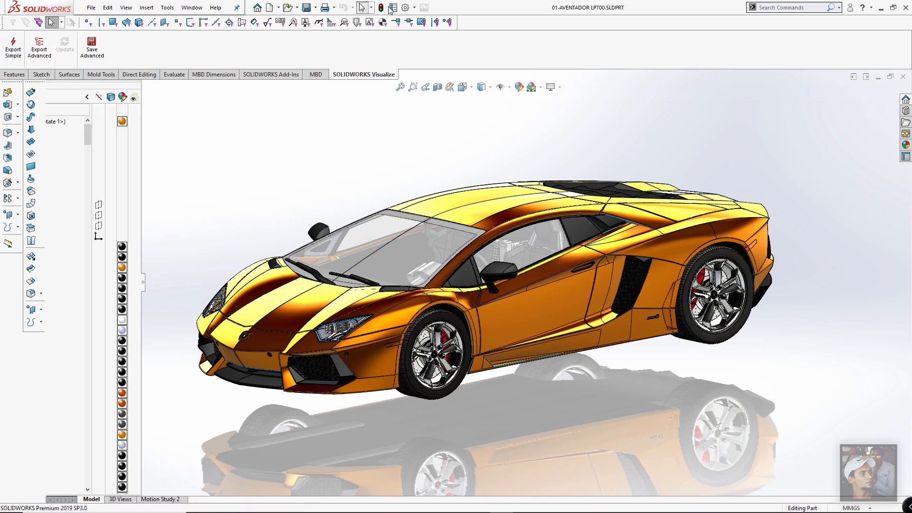
- Confirm the SOLIDWORKS Visualize add-in is enabled in the Add-Ins manager
left_click(405, 8)
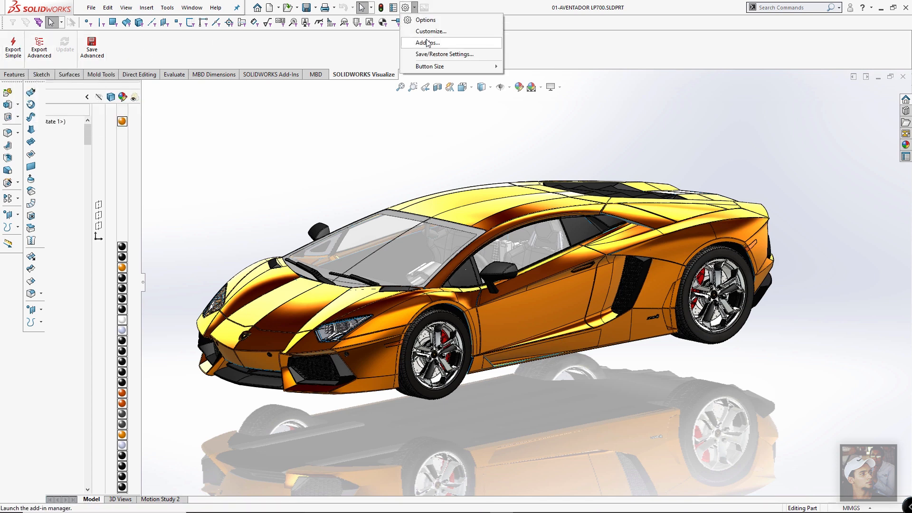
left_click(427, 43)
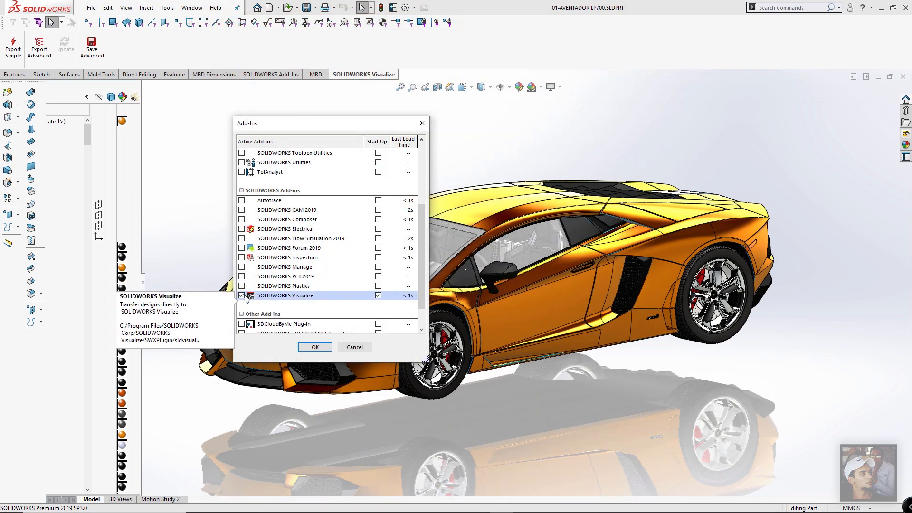
left_click(314, 347)
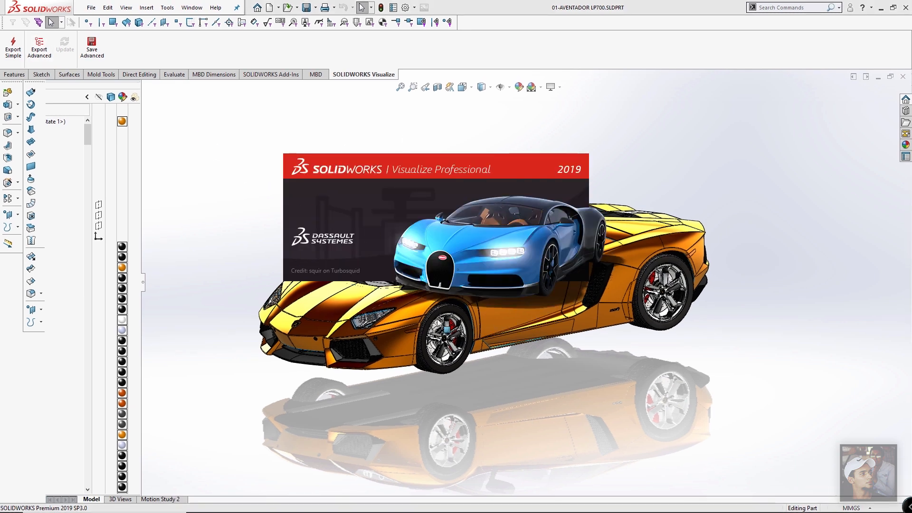
mouse_move(656, 205)
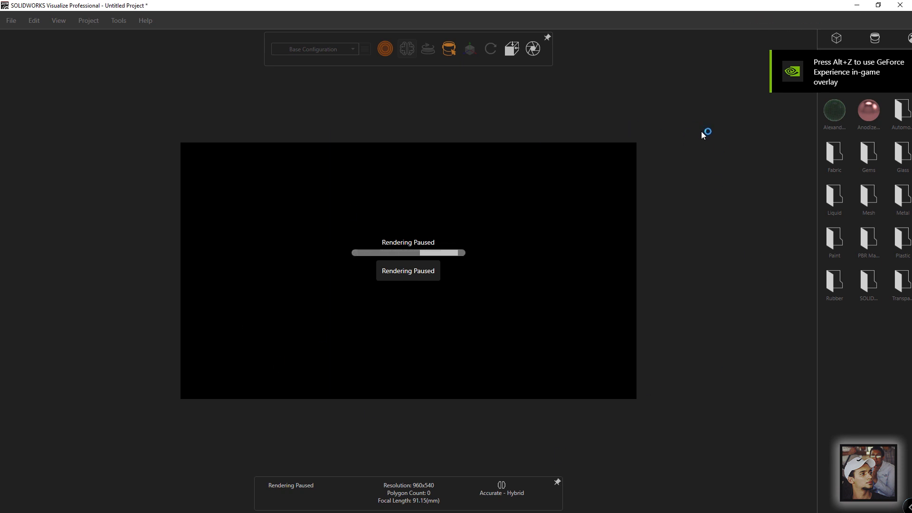
mouse_move(703, 133)
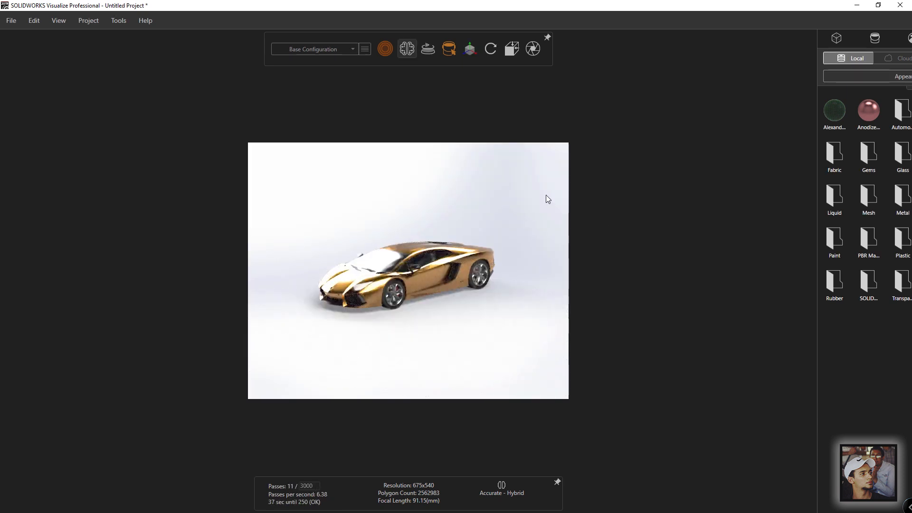
mouse_move(586, 100)
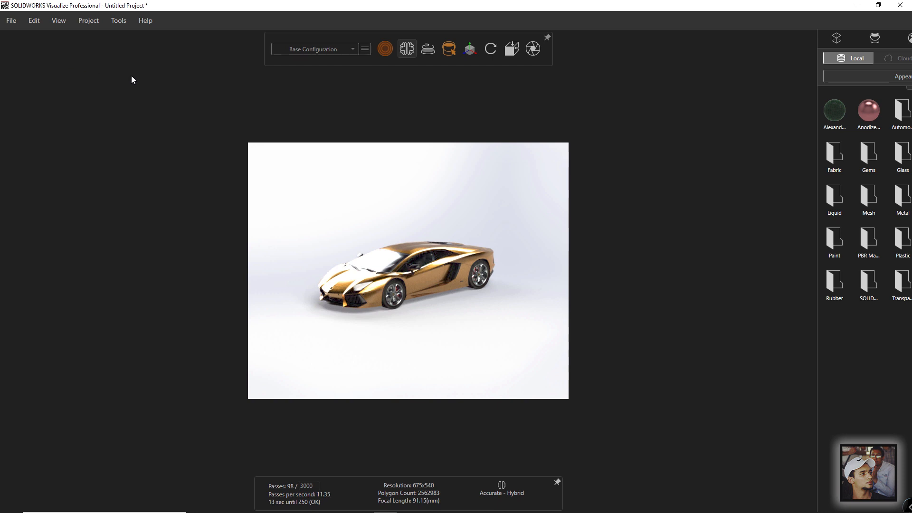
mouse_move(131, 137)
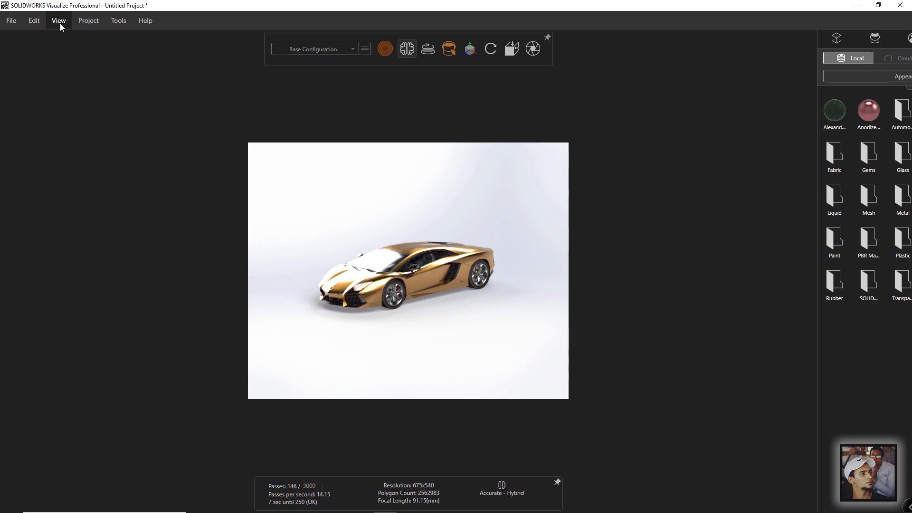
- Show the animation timeline from the View menu
left_click(59, 20)
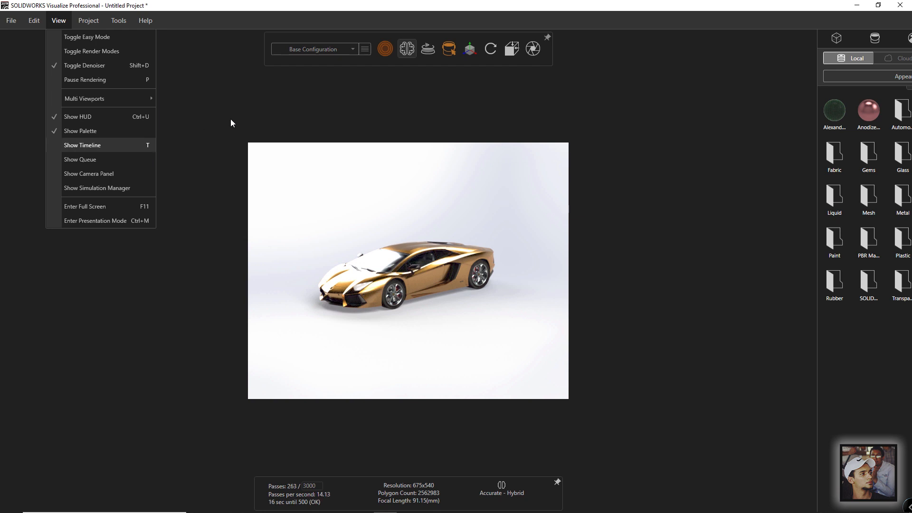
left_click(82, 145)
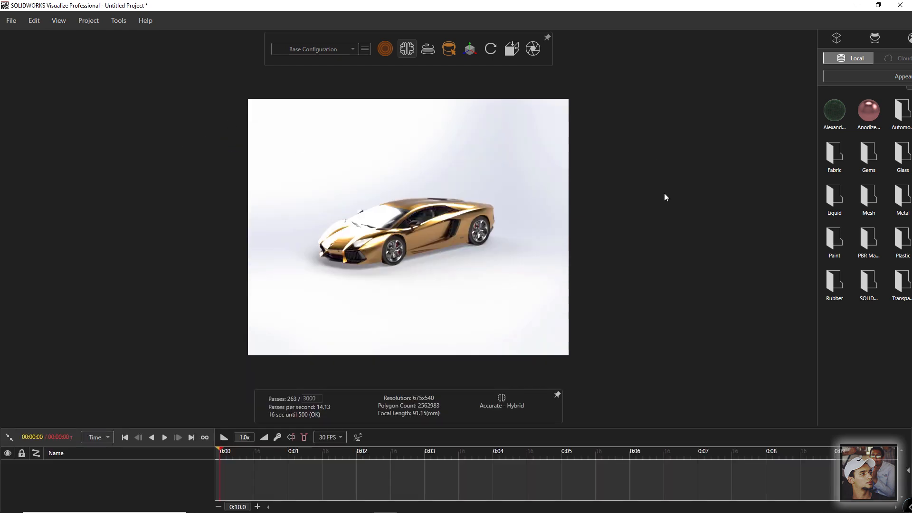
mouse_move(817, 246)
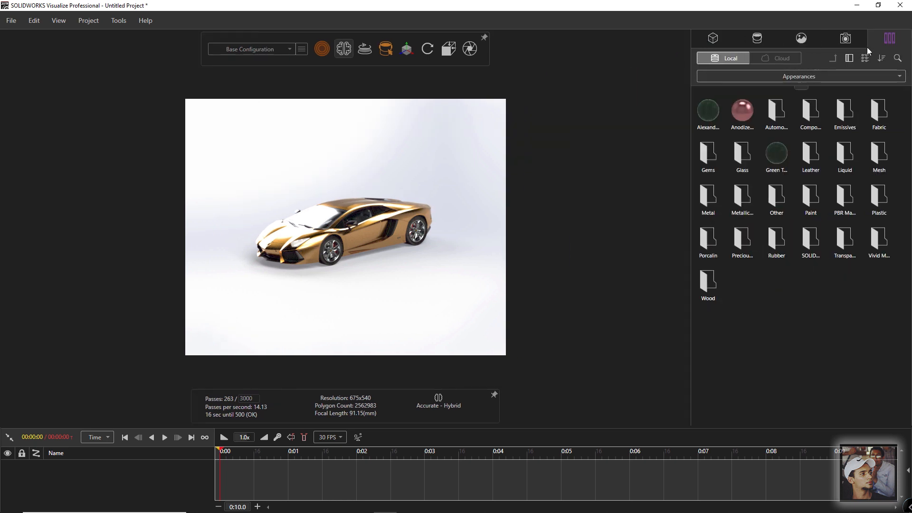
- Apply the dusk Desert Sunset plate from the Plates library as the background
left_click(799, 76)
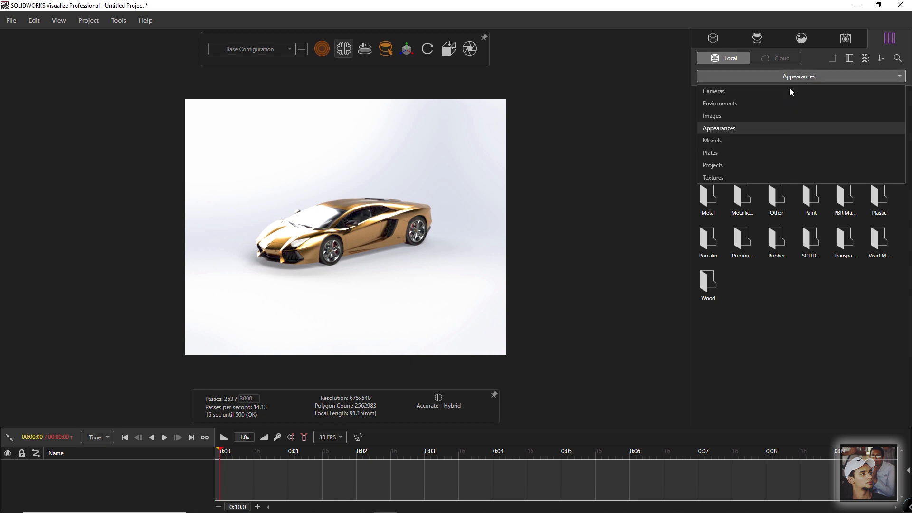
left_click(711, 152)
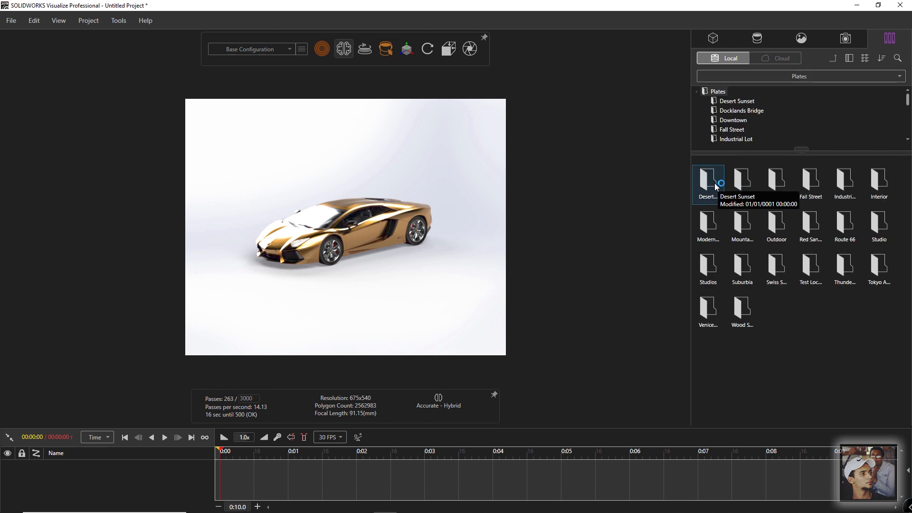
double_click(708, 181)
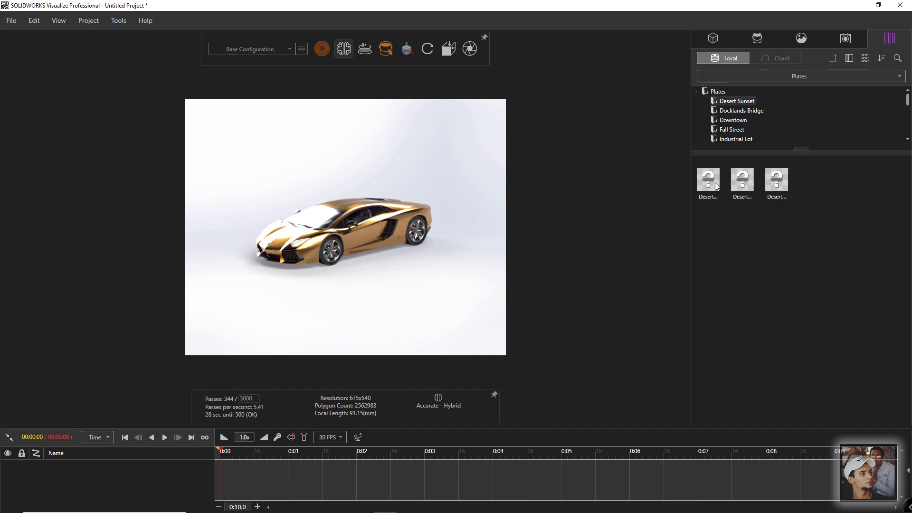
mouse_move(776, 179)
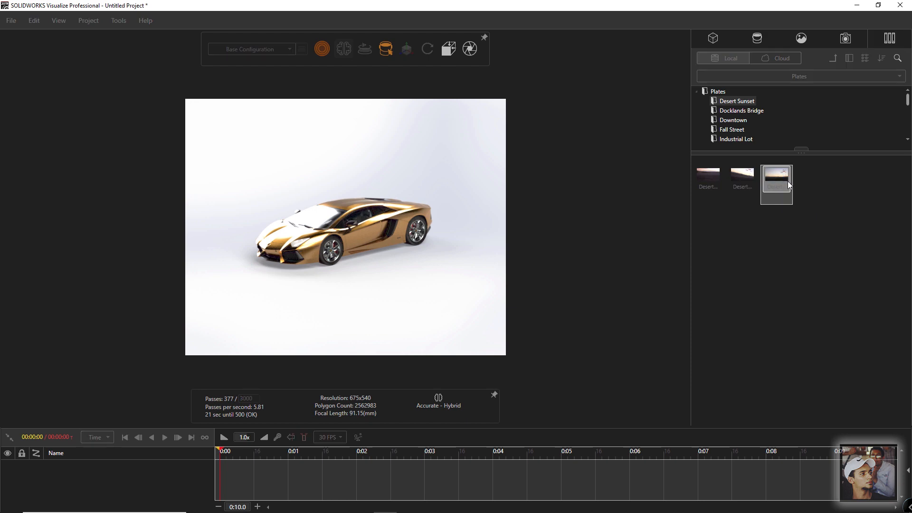
double_click(776, 179)
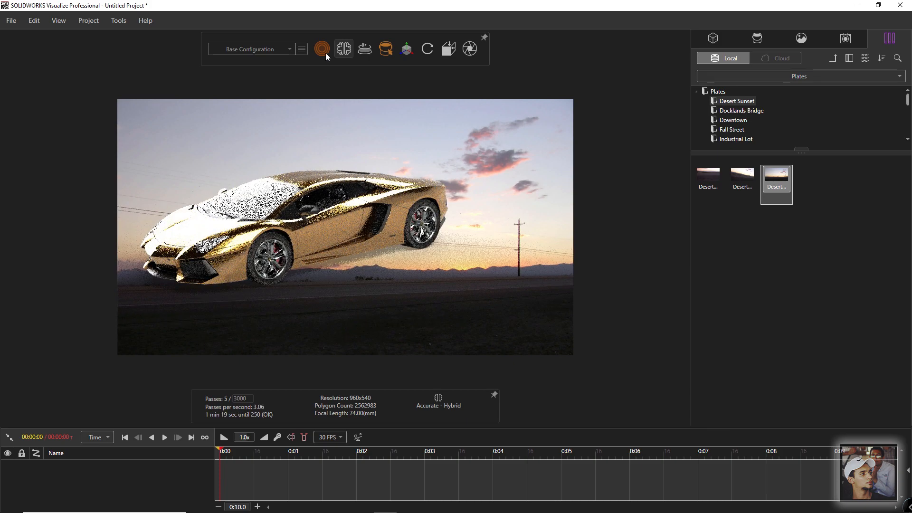
- Switch to Preview rendering and orbit to a low rear three-quarter view of the car
left_click(323, 48)
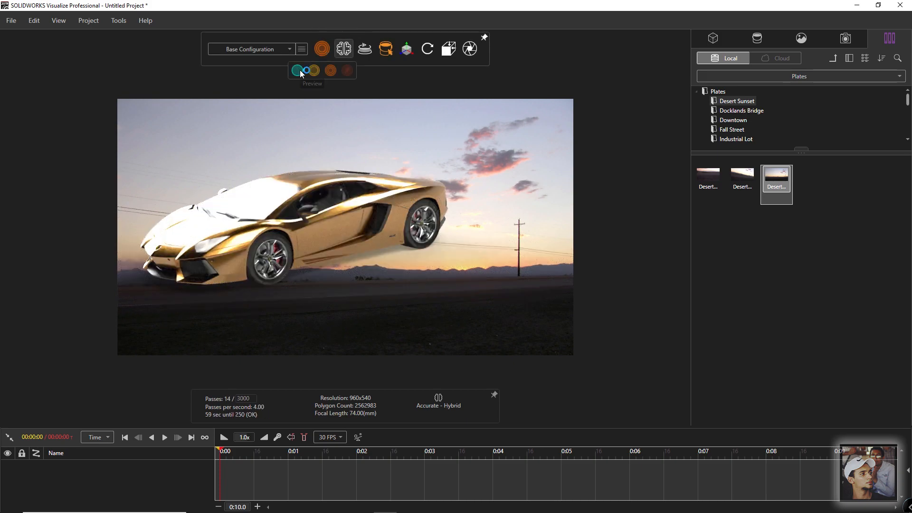
left_click(297, 70)
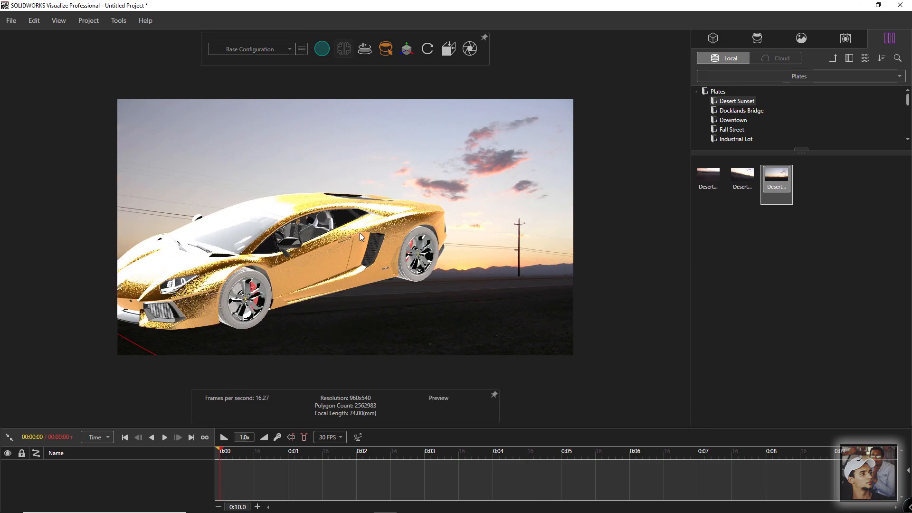
left_click_drag(361, 235, 305, 227)
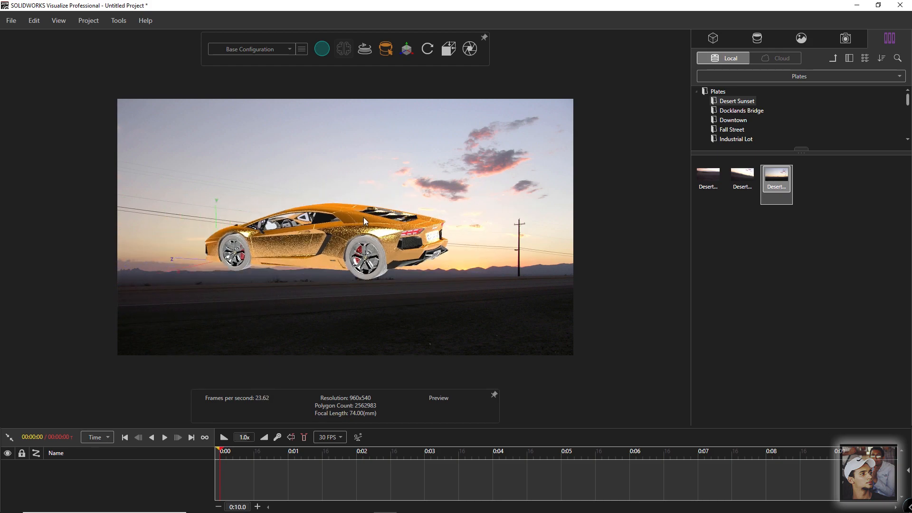
left_click_drag(364, 221, 343, 235)
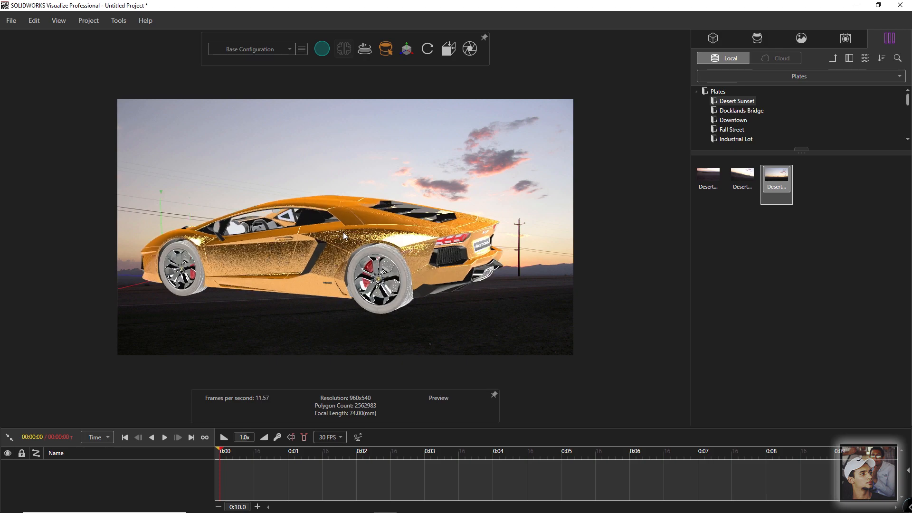
left_click(427, 49)
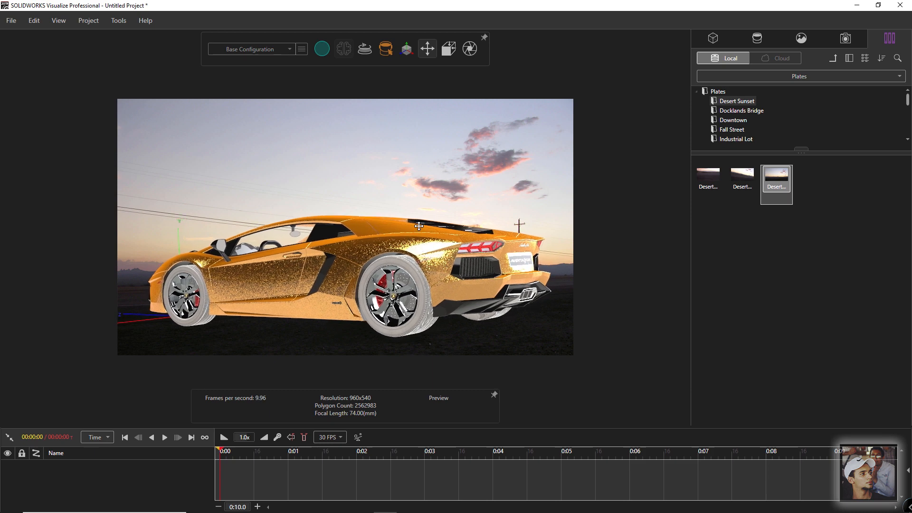
mouse_move(427, 49)
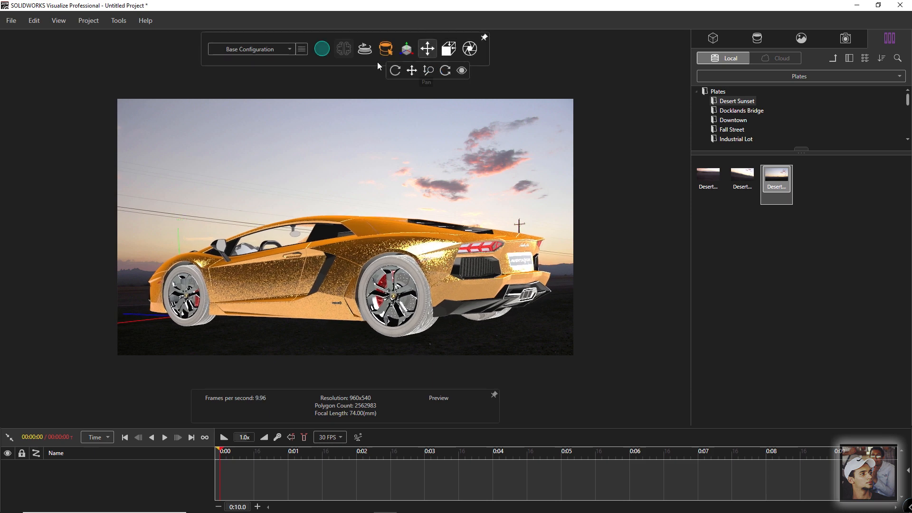
- Zoom and pan the car tighter into frame, returning to Preview rendering
left_click(343, 48)
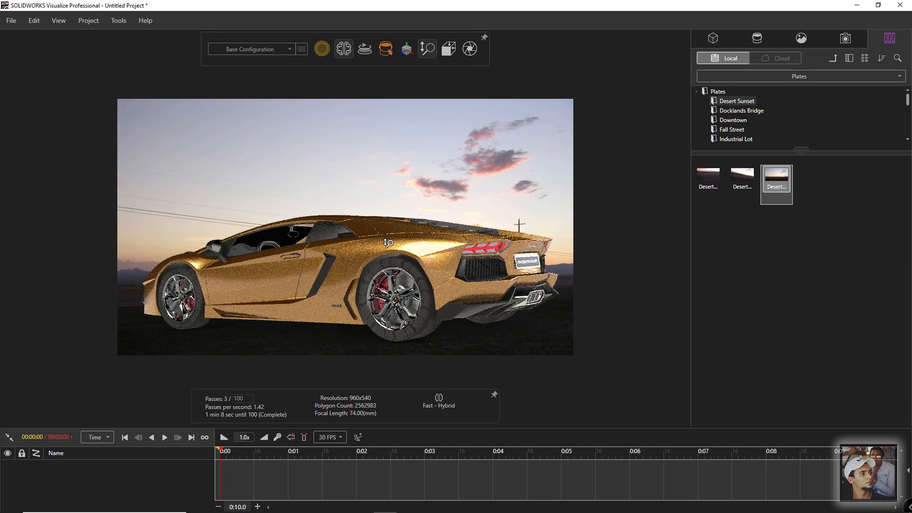
left_click(427, 49)
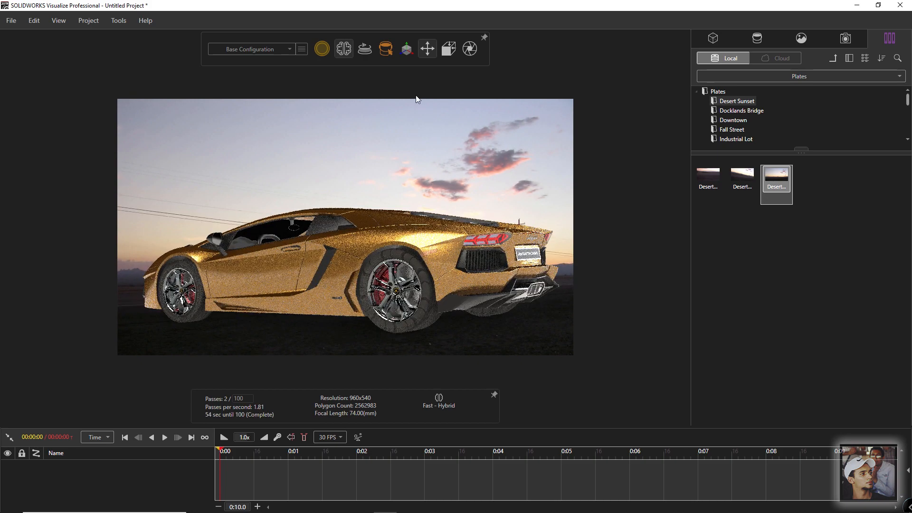
left_click(301, 49)
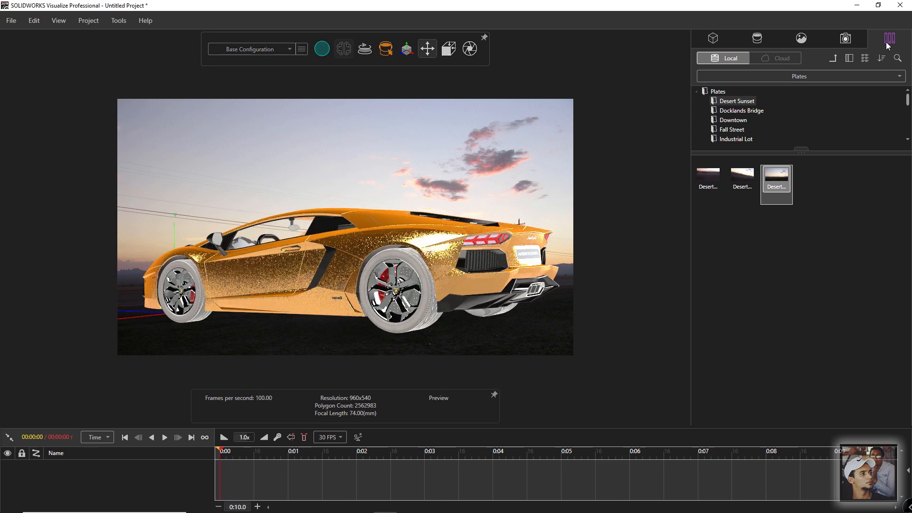
mouse_move(566, 105)
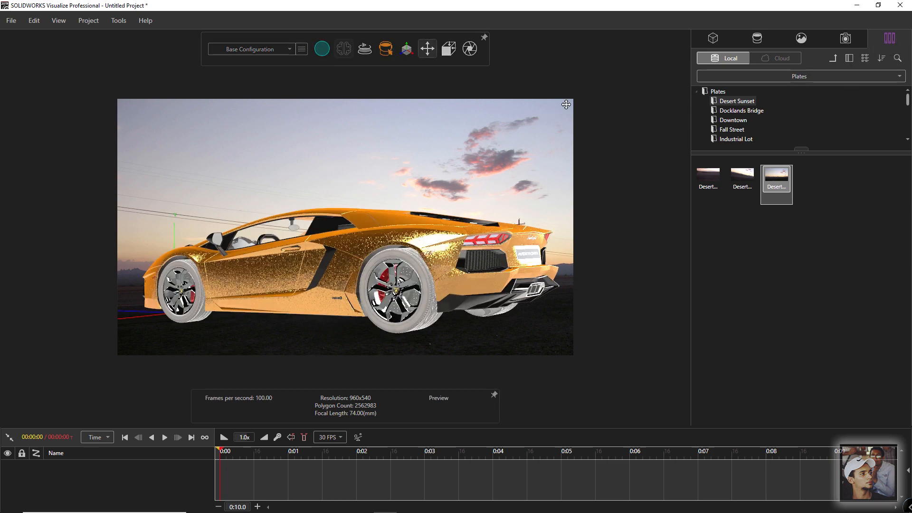
mouse_move(754, 77)
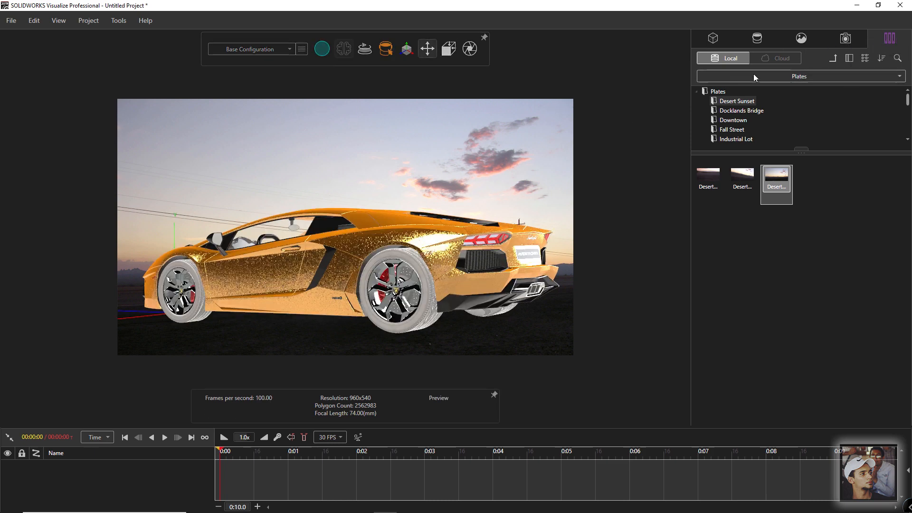
- Set Accurate render mode and apply the Race Track HDR environment
left_click(799, 76)
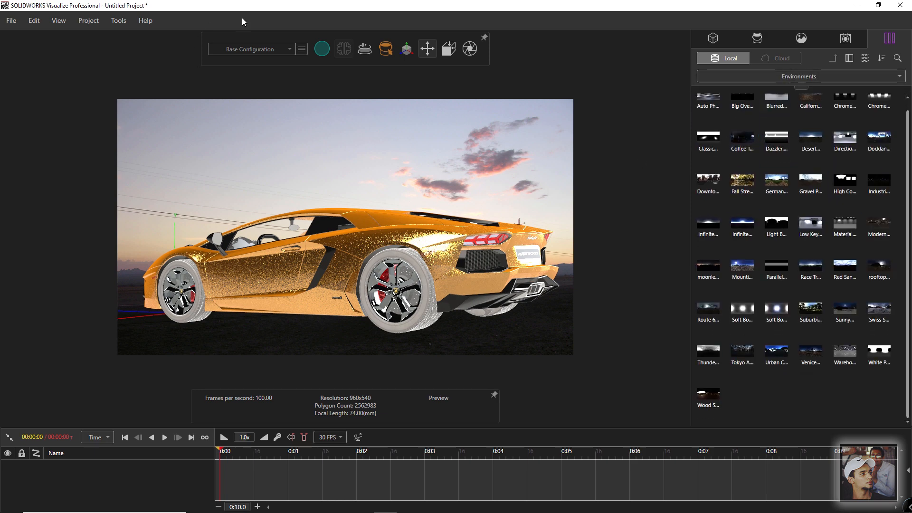
left_click(322, 49)
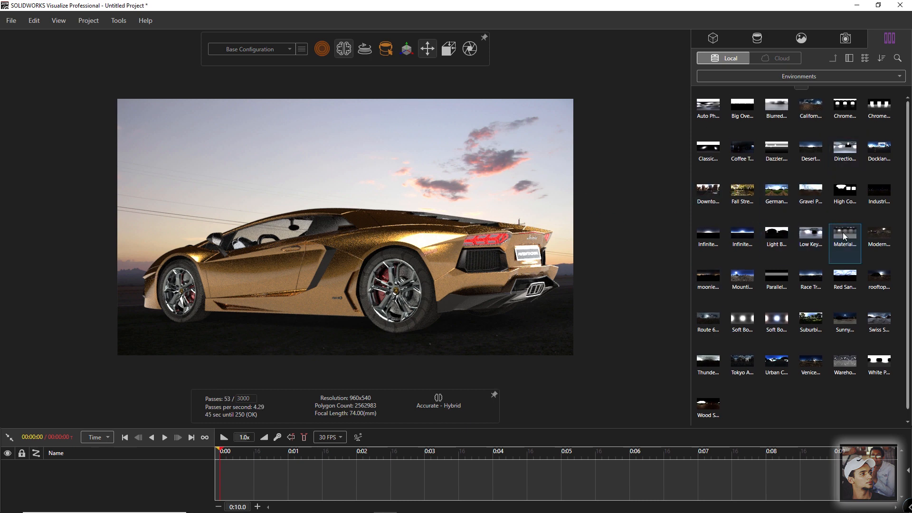
left_click(879, 237)
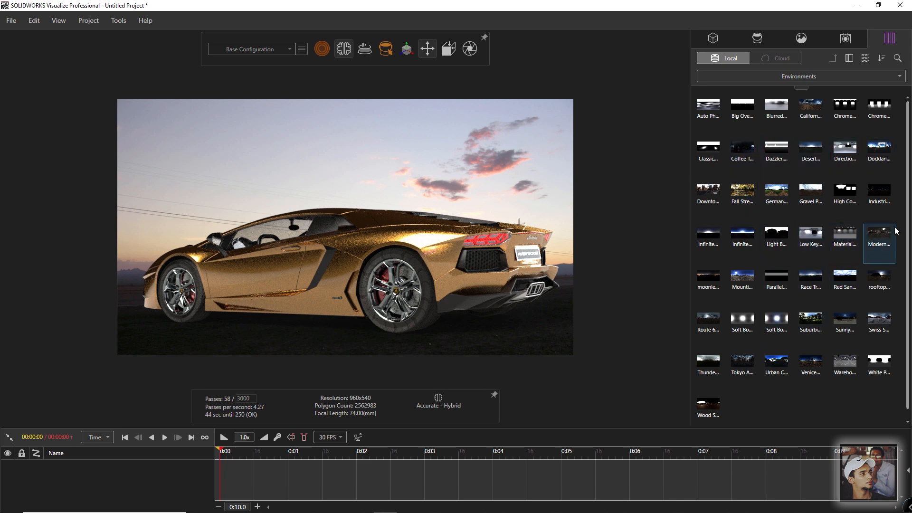
mouse_move(810, 276)
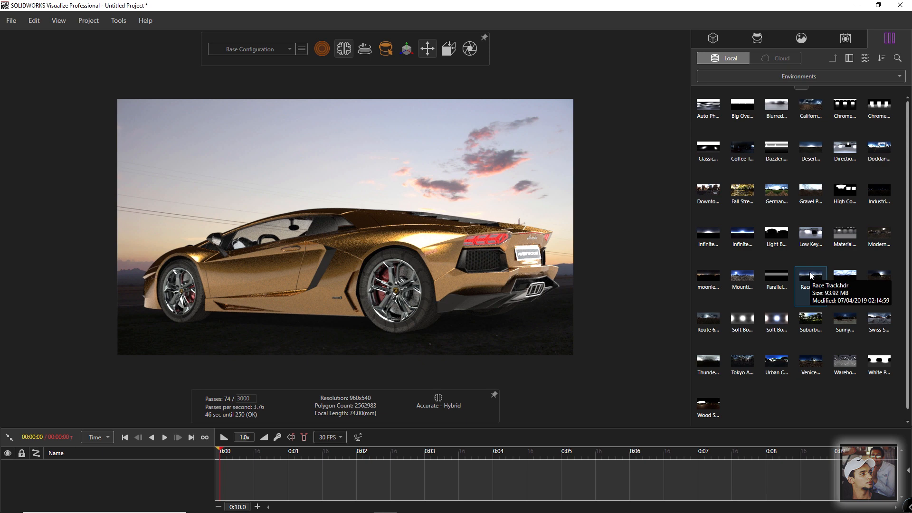
left_click(810, 282)
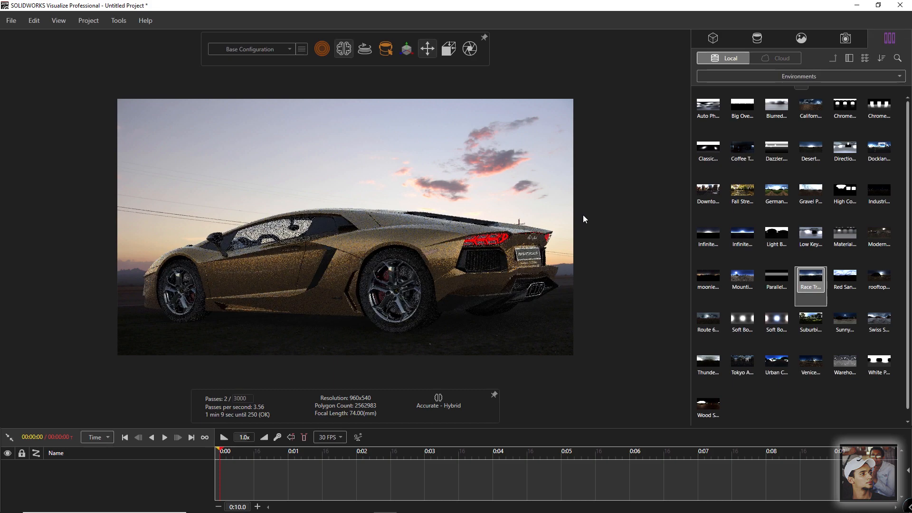
mouse_move(407, 134)
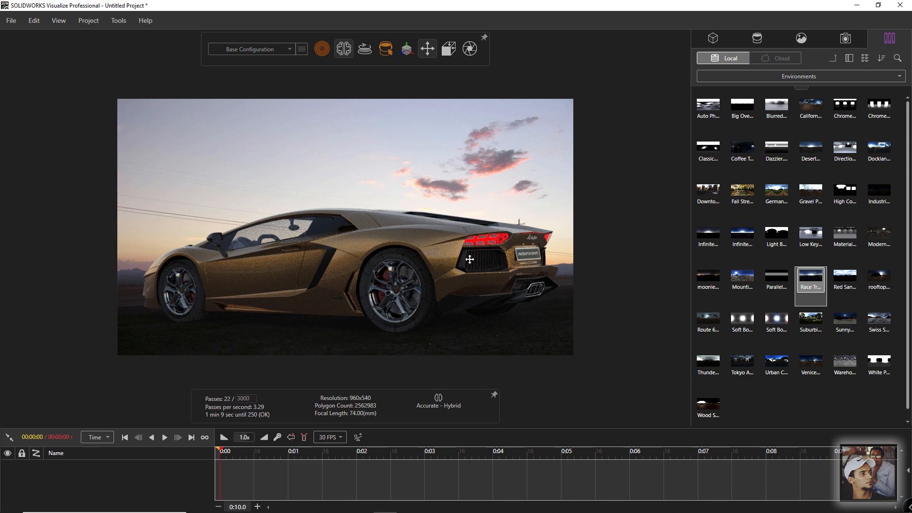
mouse_move(621, 215)
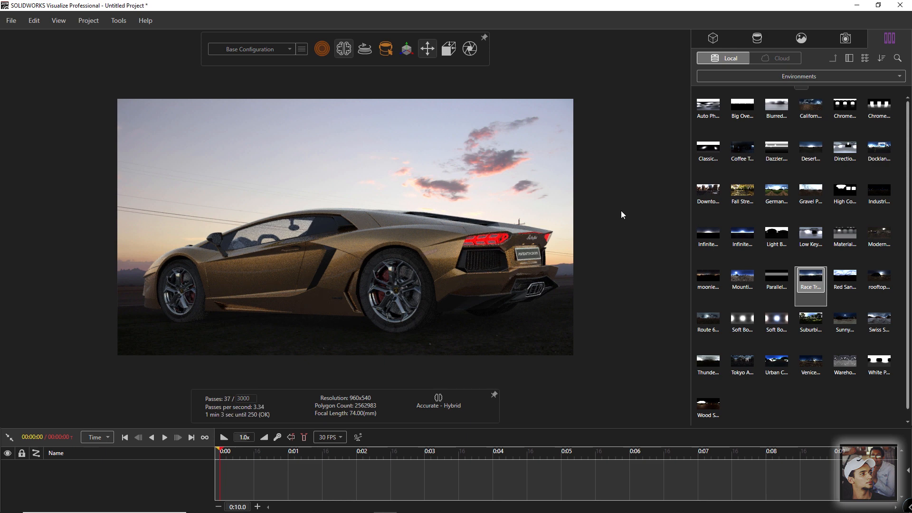
mouse_move(796, 5)
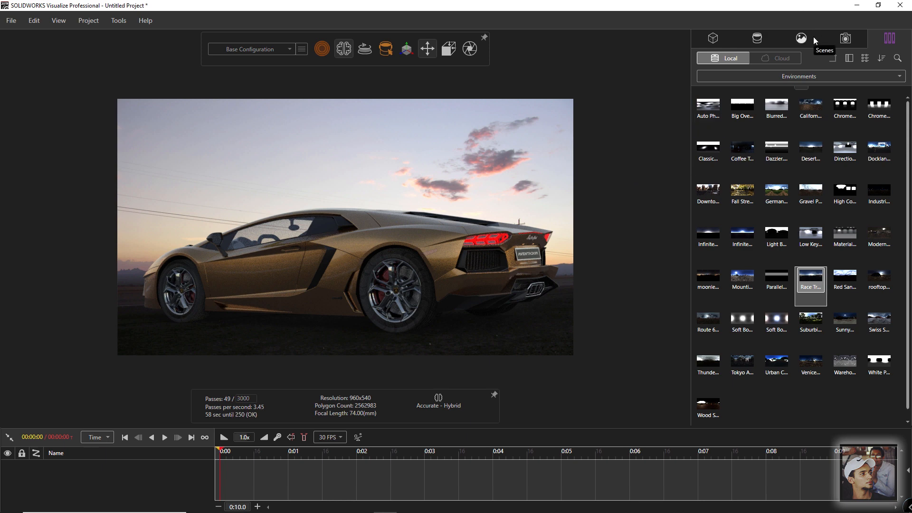
- In the scene's Advanced floor effects, raise Floor Reflection to 0.85
left_click(800, 38)
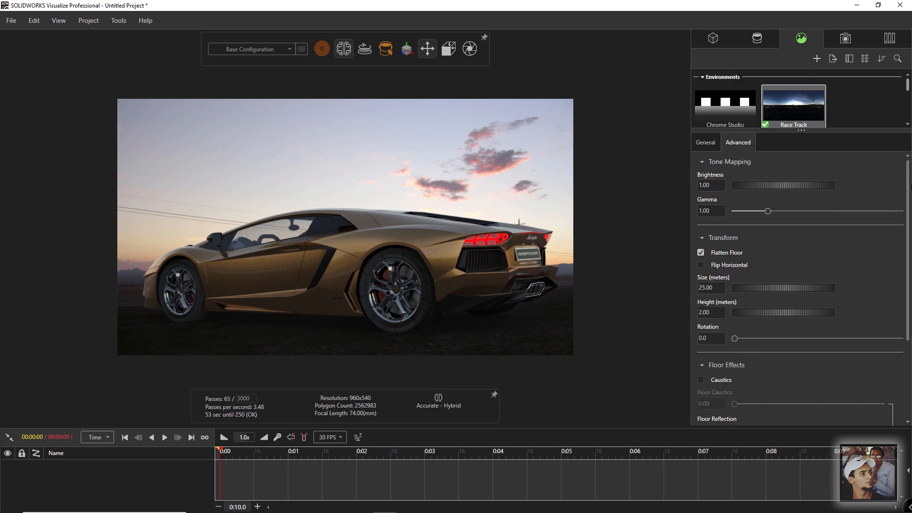
scroll("down", 3)
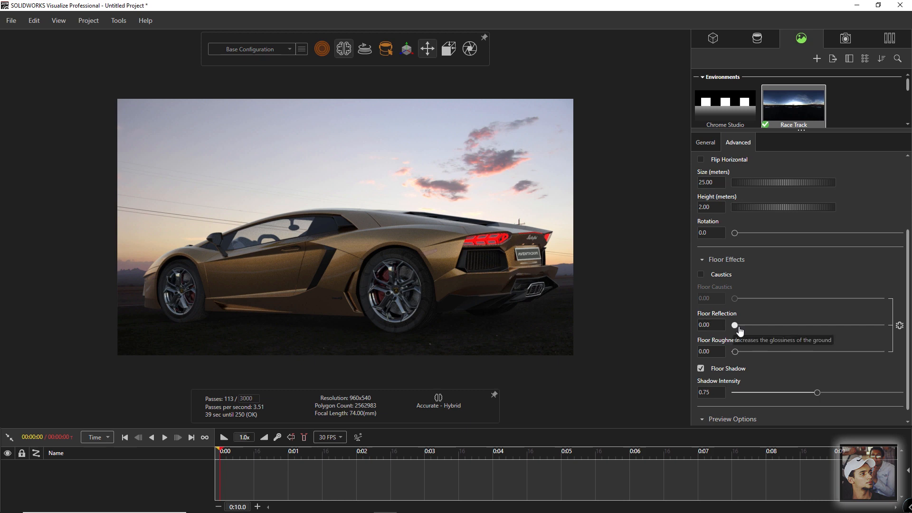
mouse_move(734, 326)
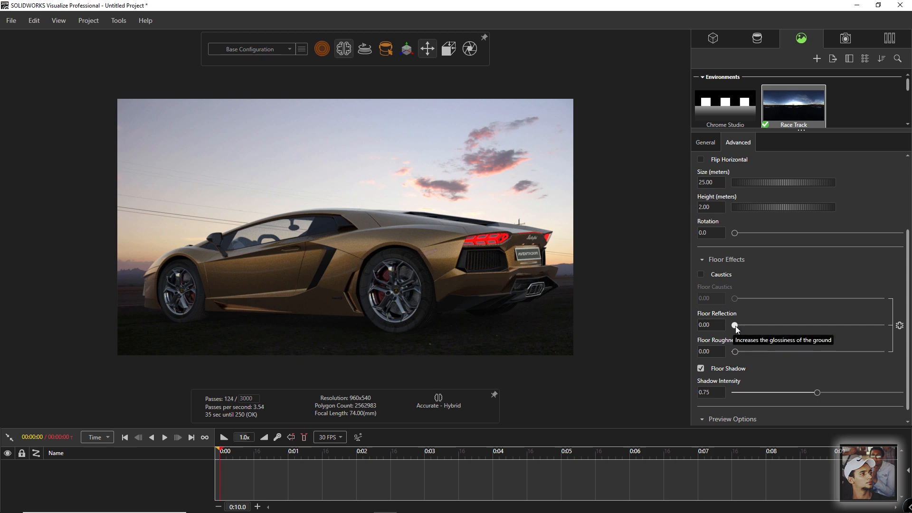
left_click_drag(735, 325, 863, 325)
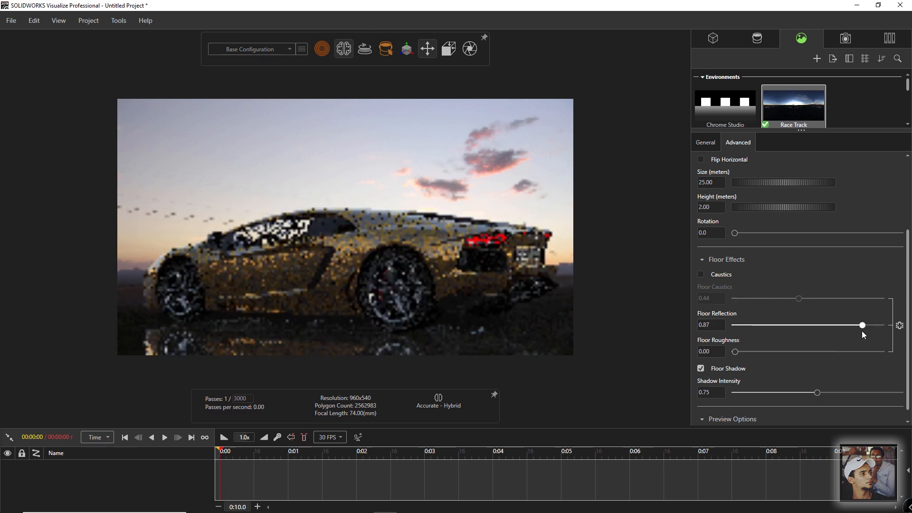
left_click_drag(861, 325, 860, 325)
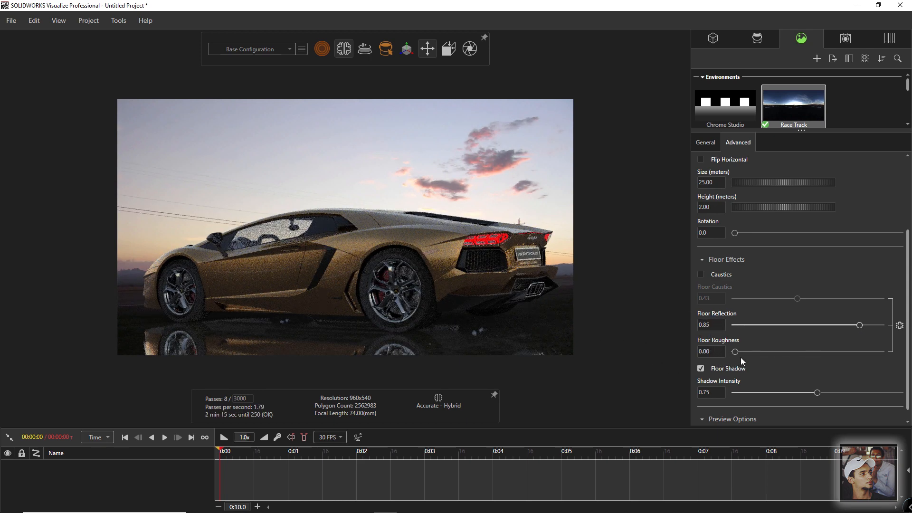
- Adjust Floor Roughness down to settle at 0.32
left_click_drag(735, 352, 804, 352)
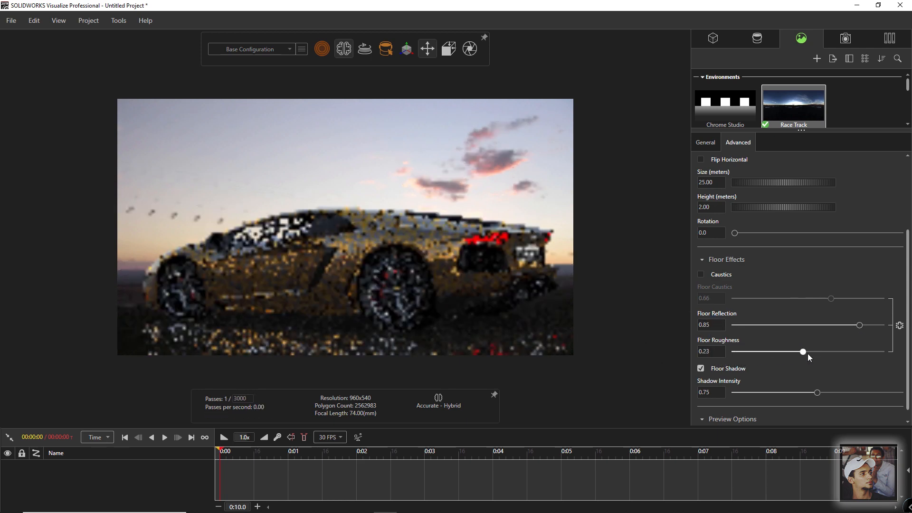
left_click_drag(804, 351, 877, 352)
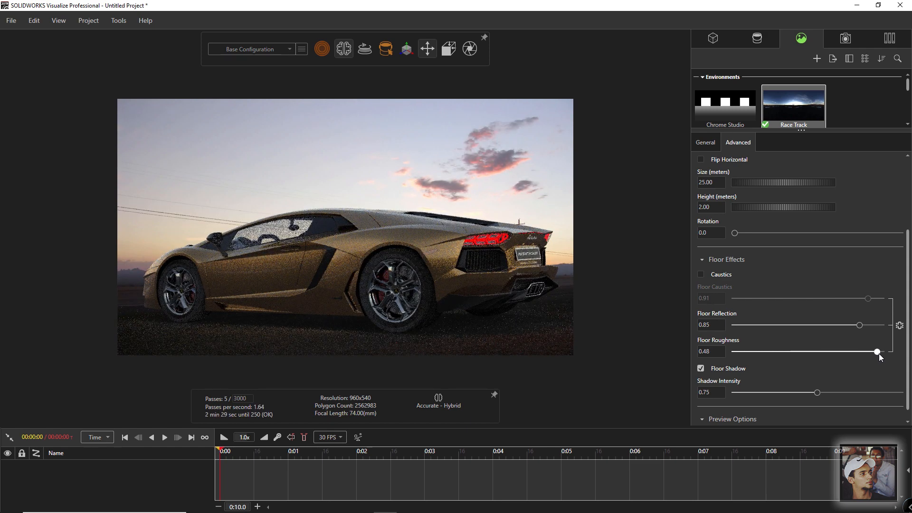
left_click_drag(877, 351, 868, 351)
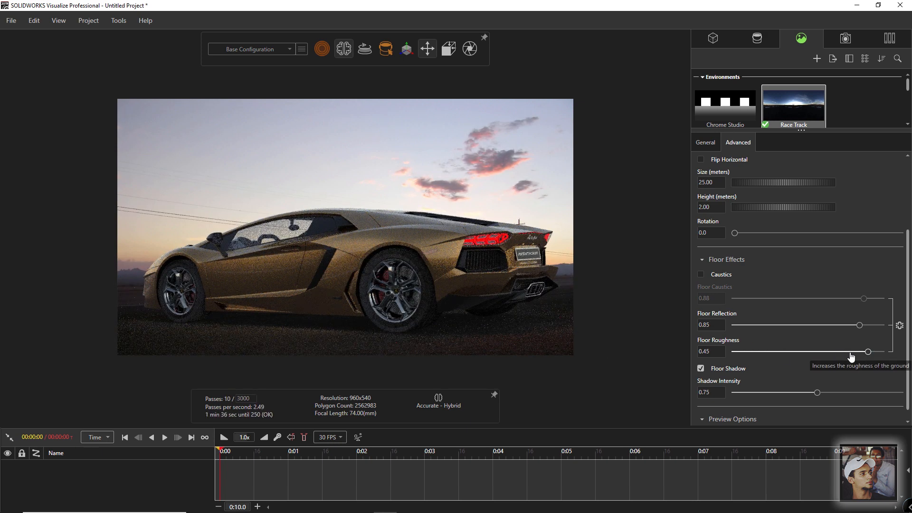
left_click_drag(868, 351, 849, 352)
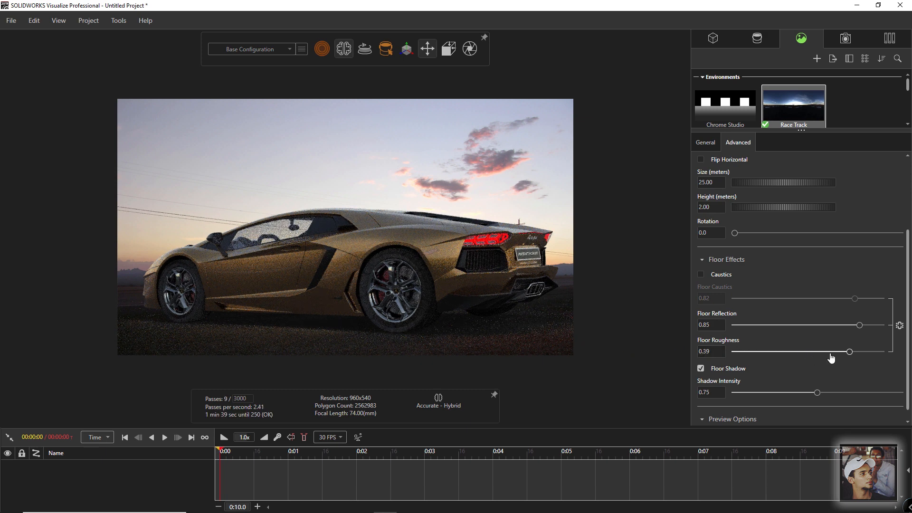
left_click_drag(849, 352, 828, 352)
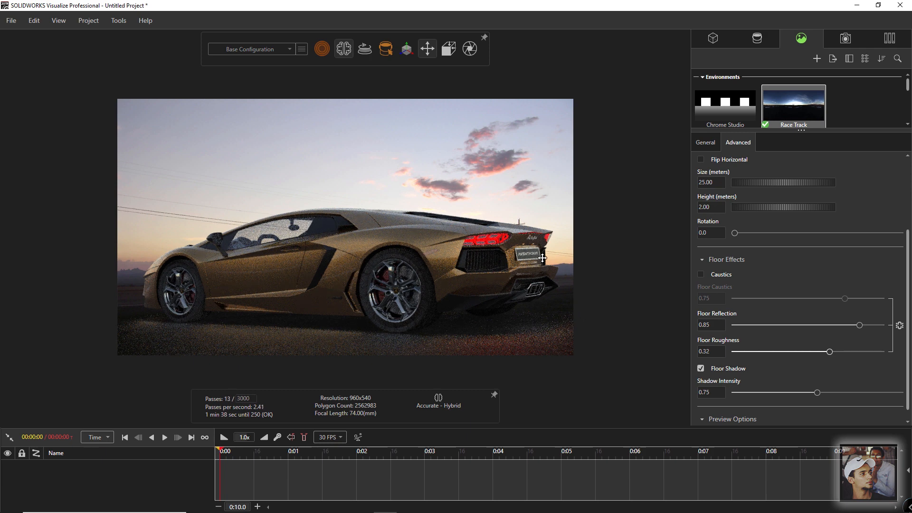
mouse_move(490, 123)
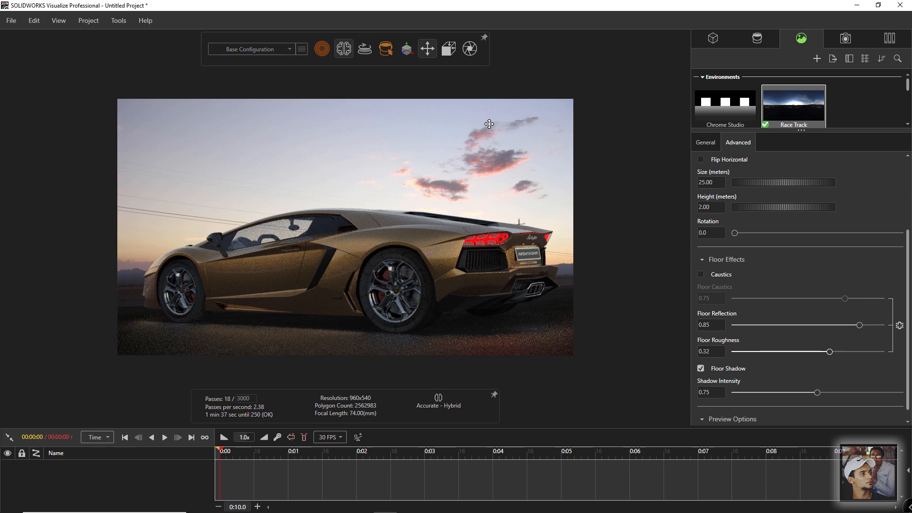
mouse_move(561, 193)
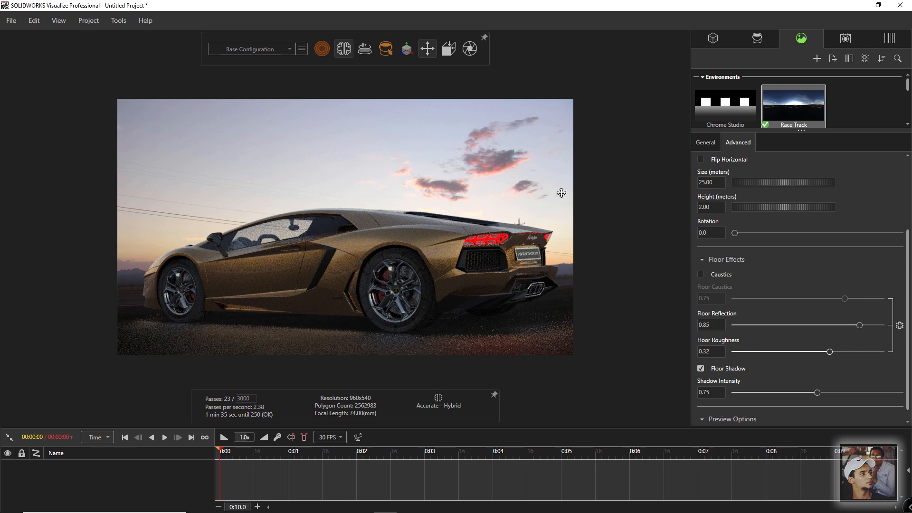
mouse_move(393, 208)
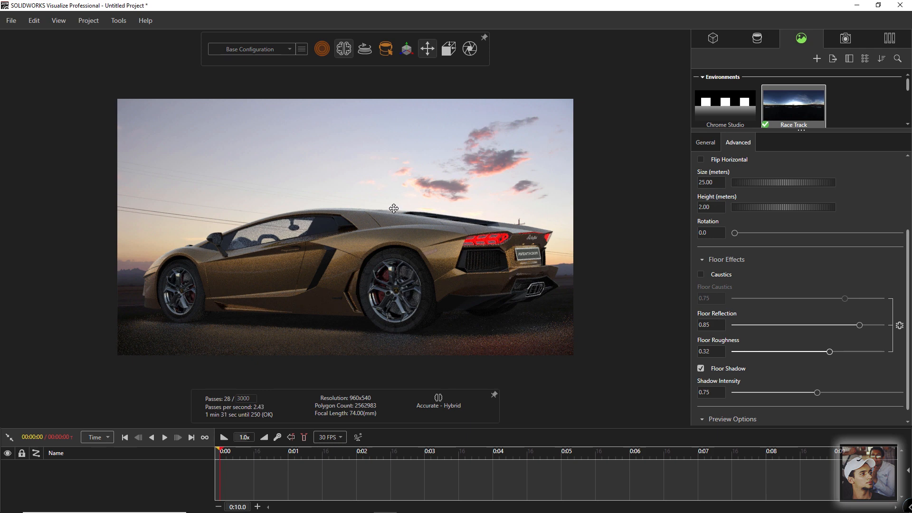
mouse_move(443, 283)
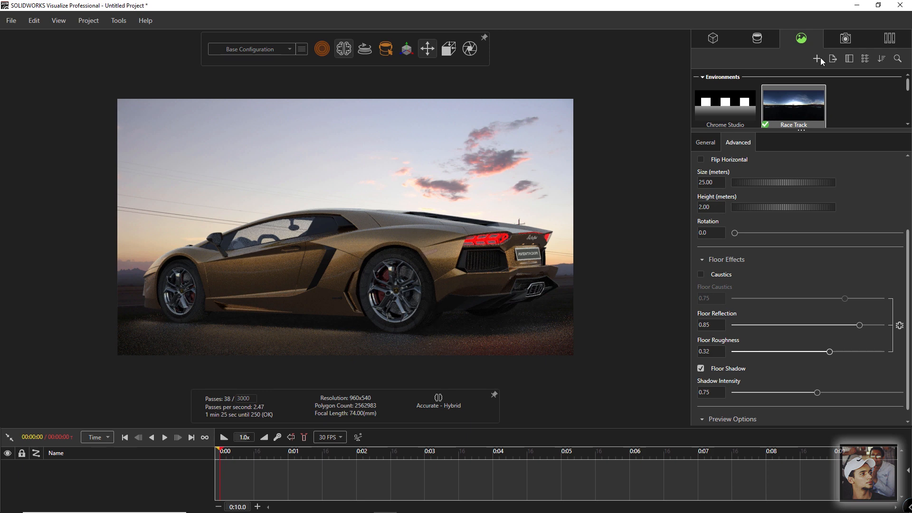
- Browse the Local appearance library of glass and tinted materials
left_click(818, 58)
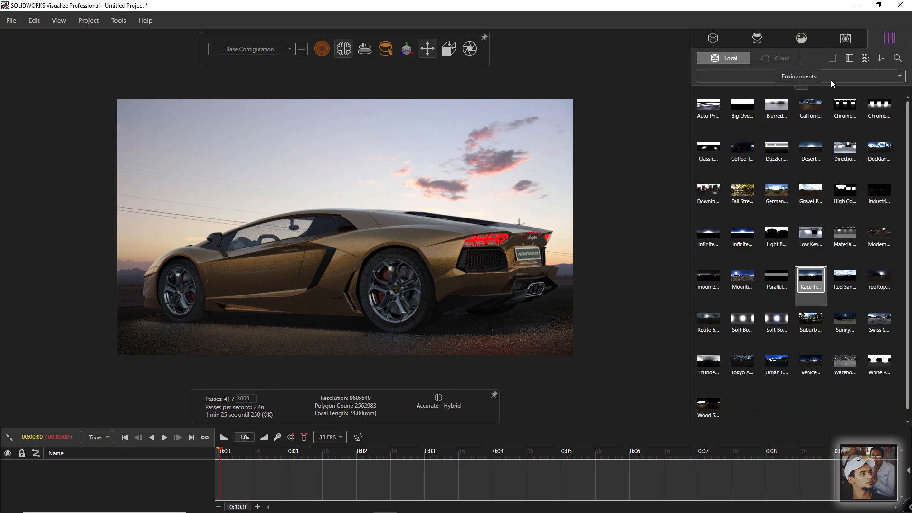
left_click(799, 76)
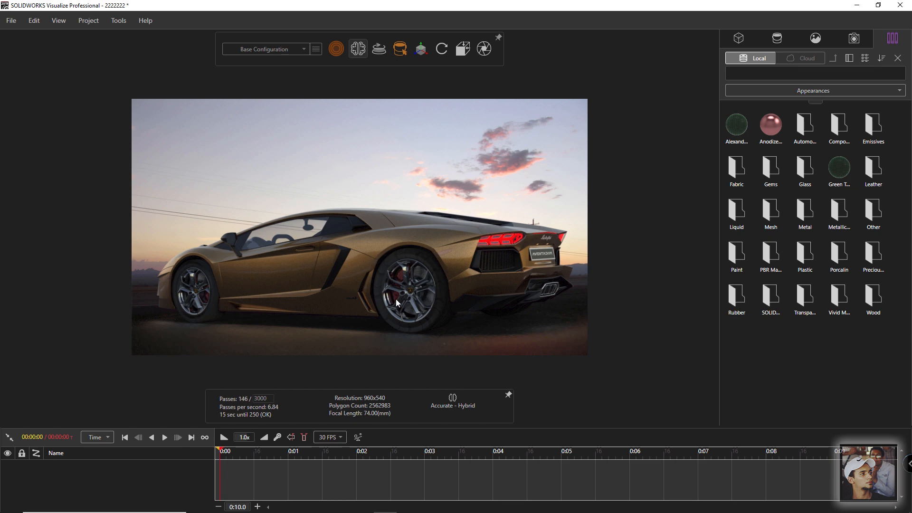
mouse_move(871, 13)
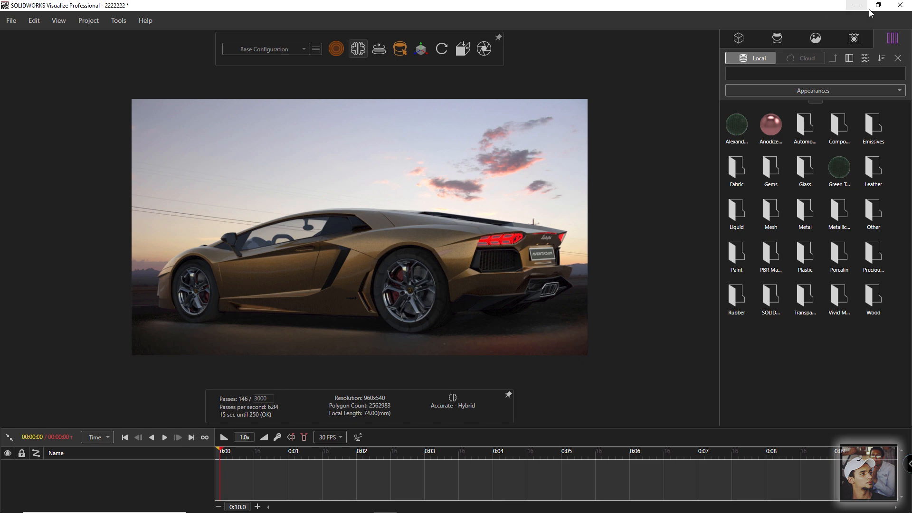
left_click(804, 125)
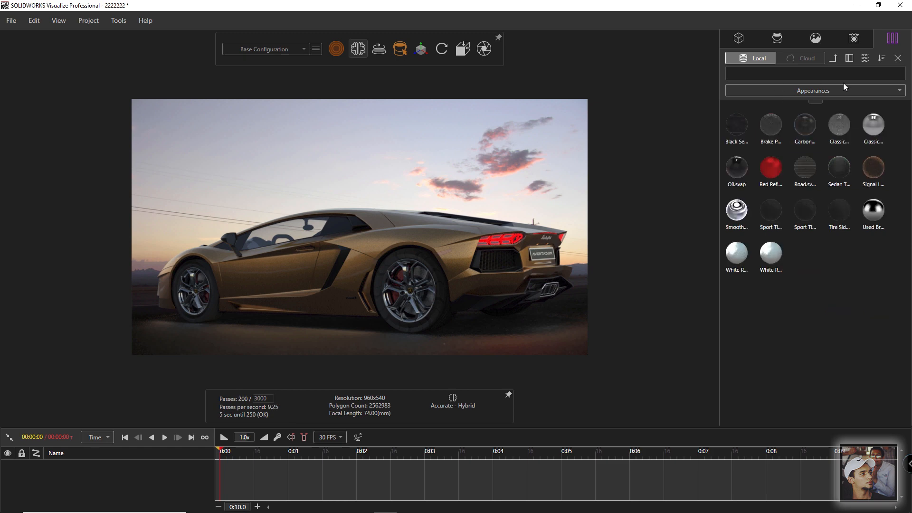
left_click(770, 124)
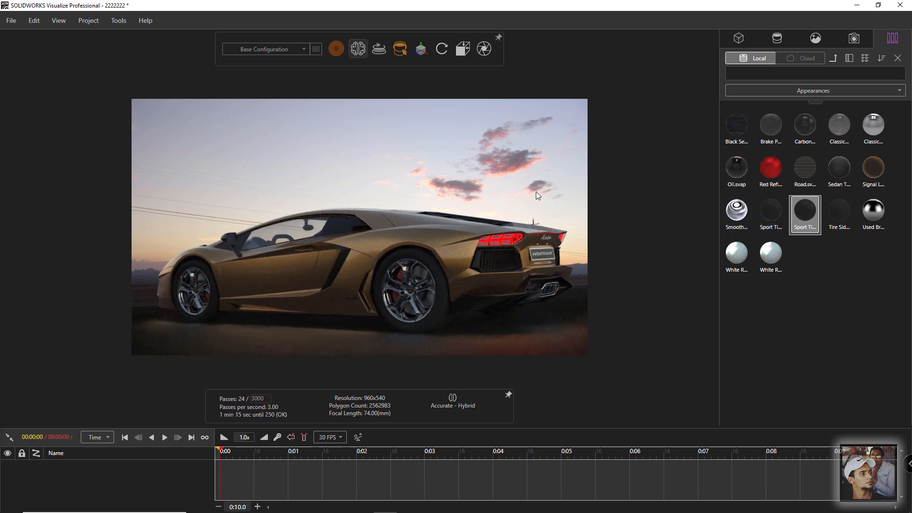
mouse_move(616, 244)
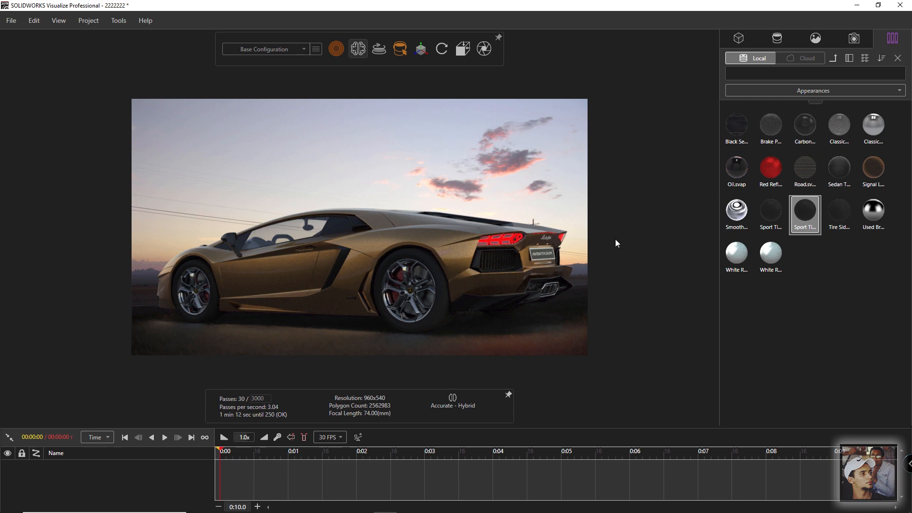
mouse_move(660, 183)
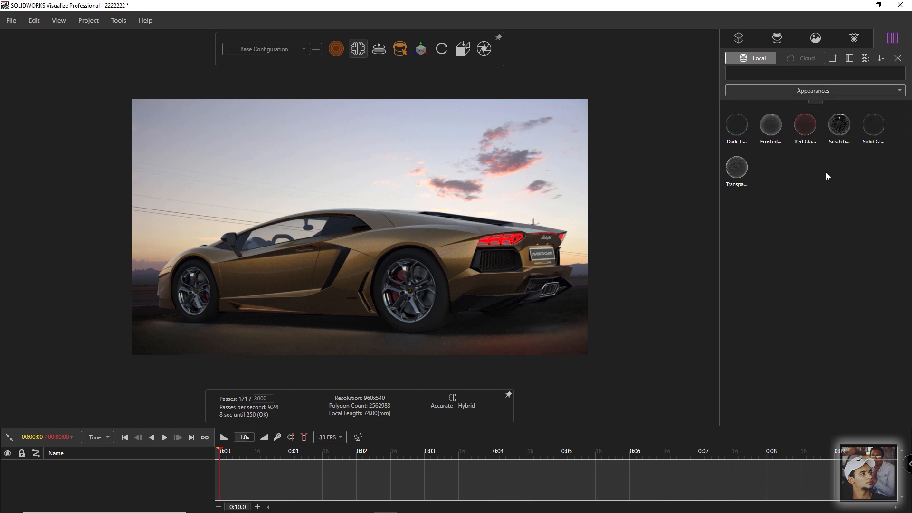
mouse_move(737, 125)
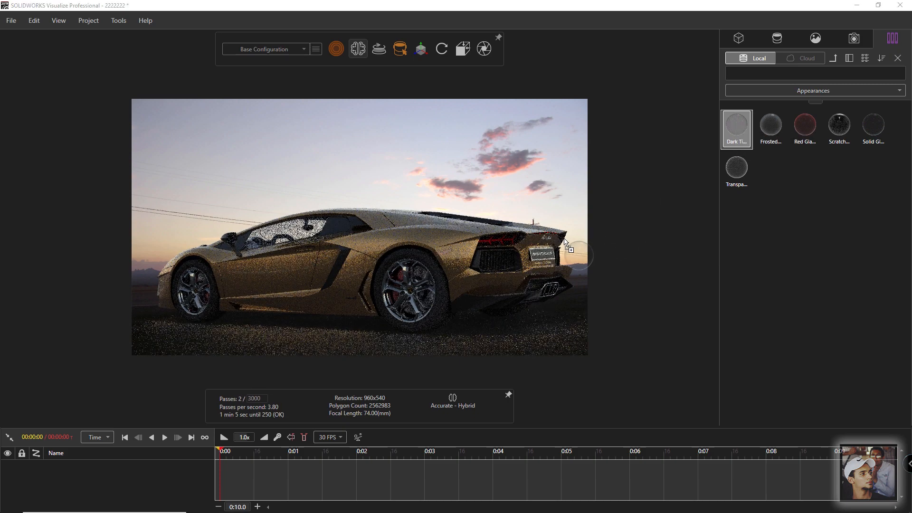
- Show the project's own appearances, including the emissive red led material
left_click(776, 38)
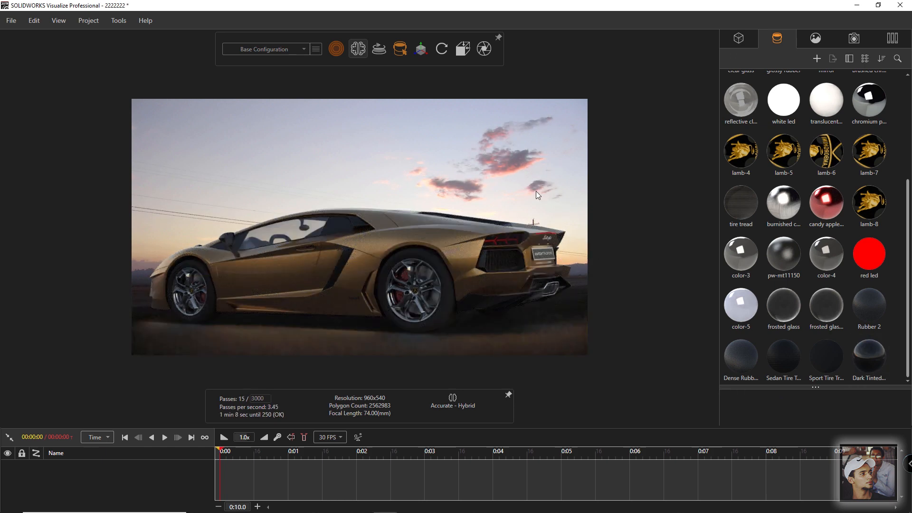
mouse_move(540, 209)
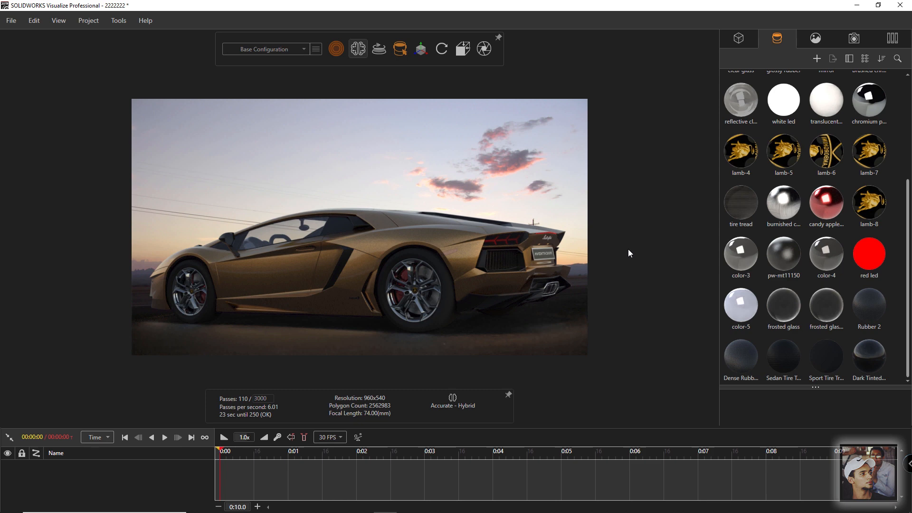
mouse_move(898, 268)
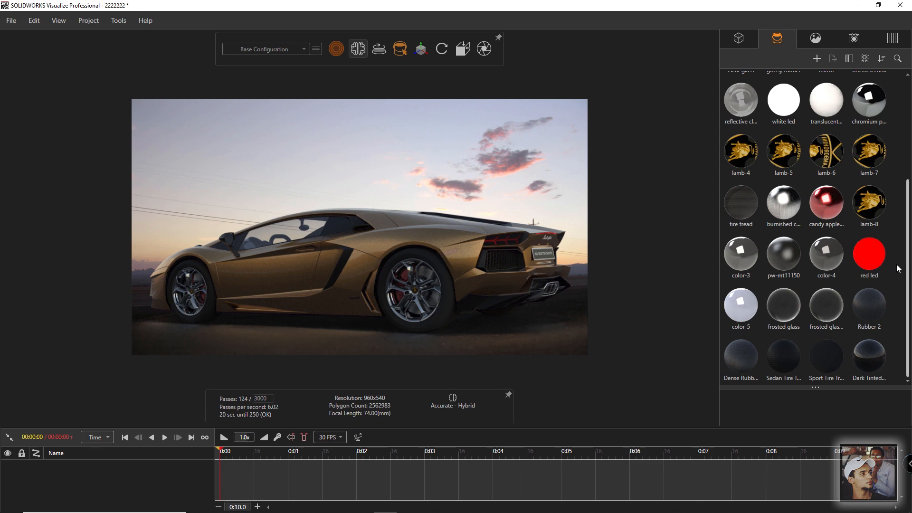
mouse_move(878, 263)
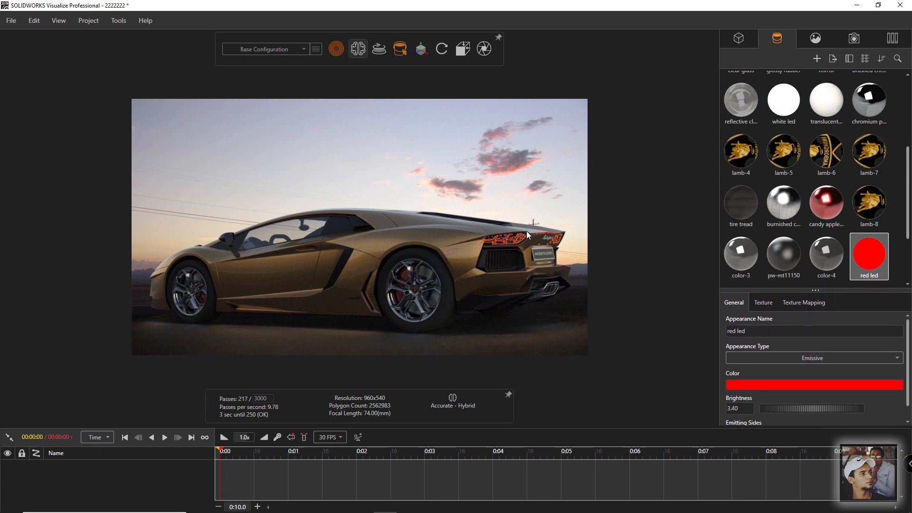
mouse_move(599, 239)
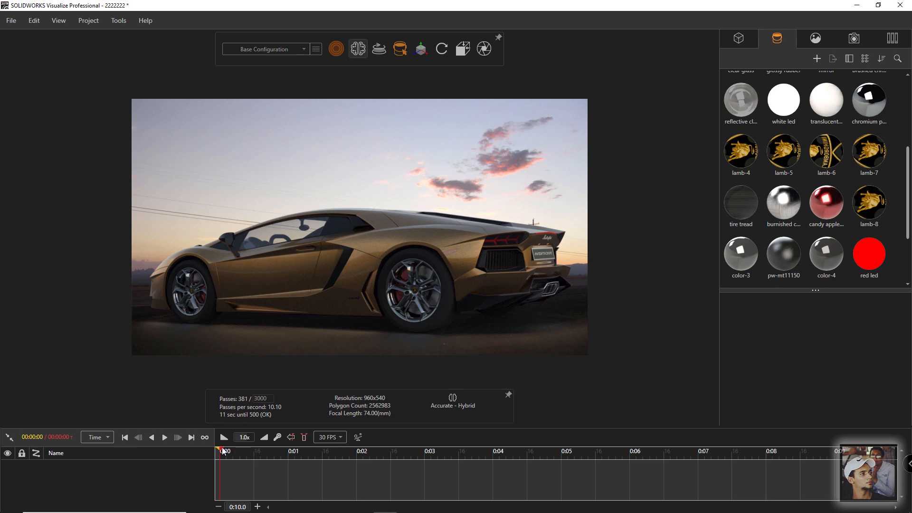
- Set the time to 0:02 and add a keyframe for the red led appearance
left_click(349, 450)
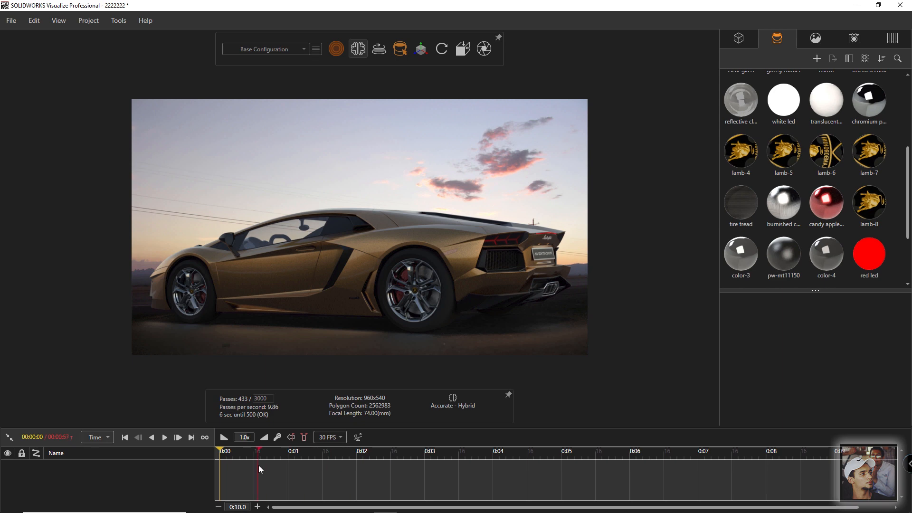
left_click(358, 466)
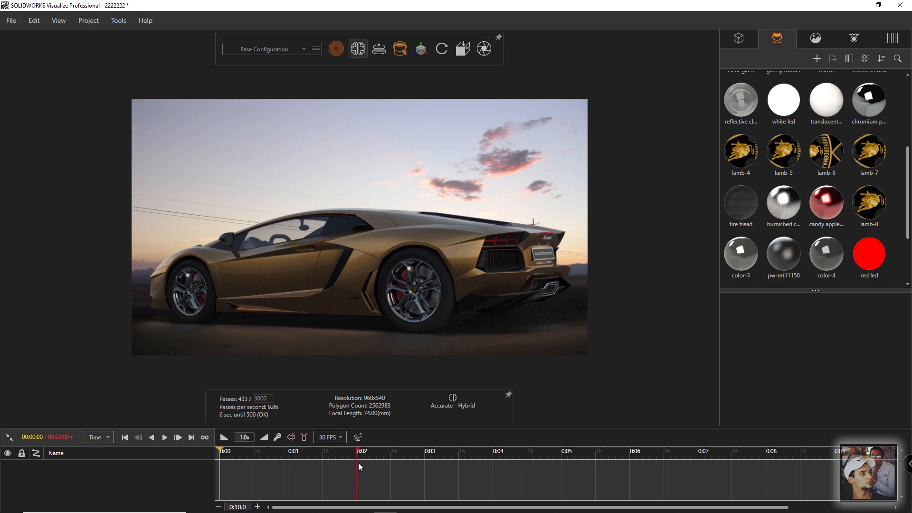
mouse_move(644, 340)
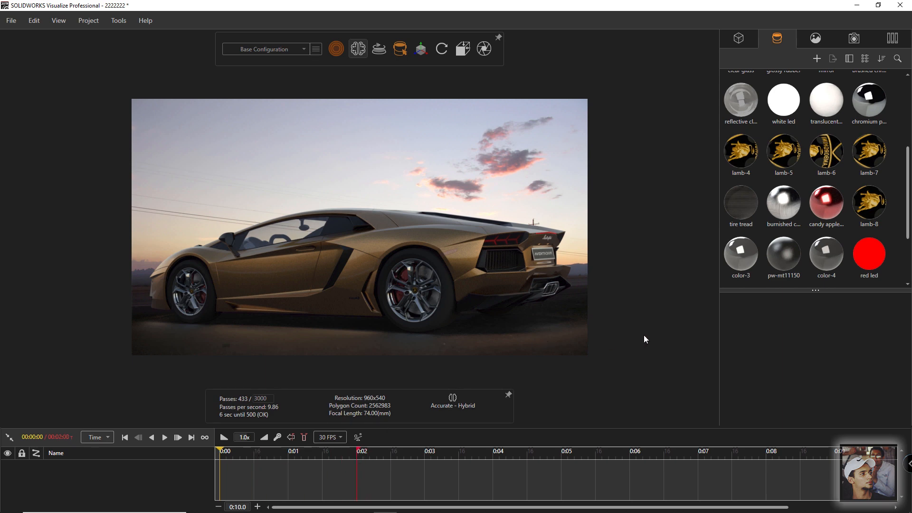
mouse_move(742, 338)
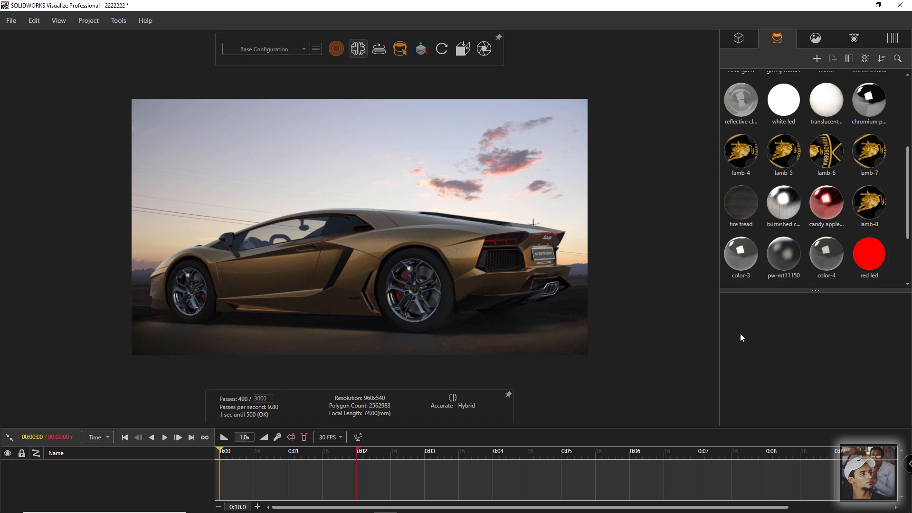
right_click(870, 255)
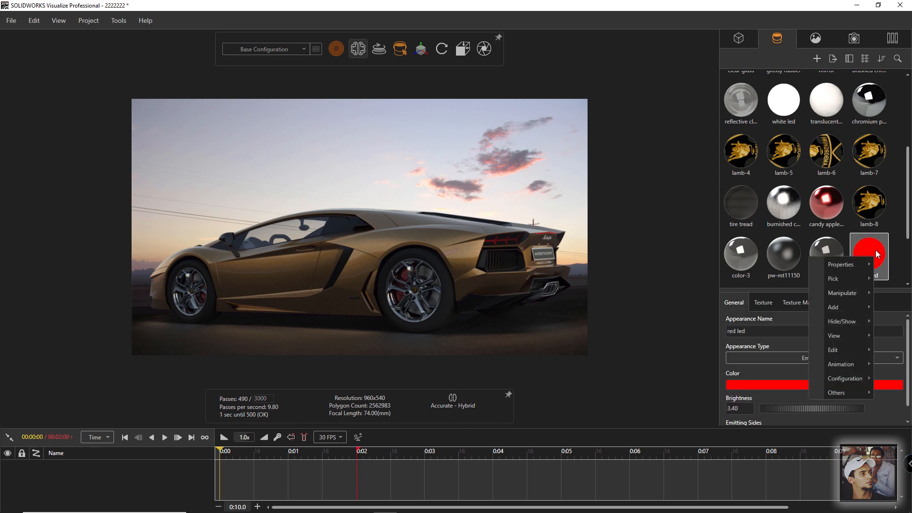
mouse_move(841, 364)
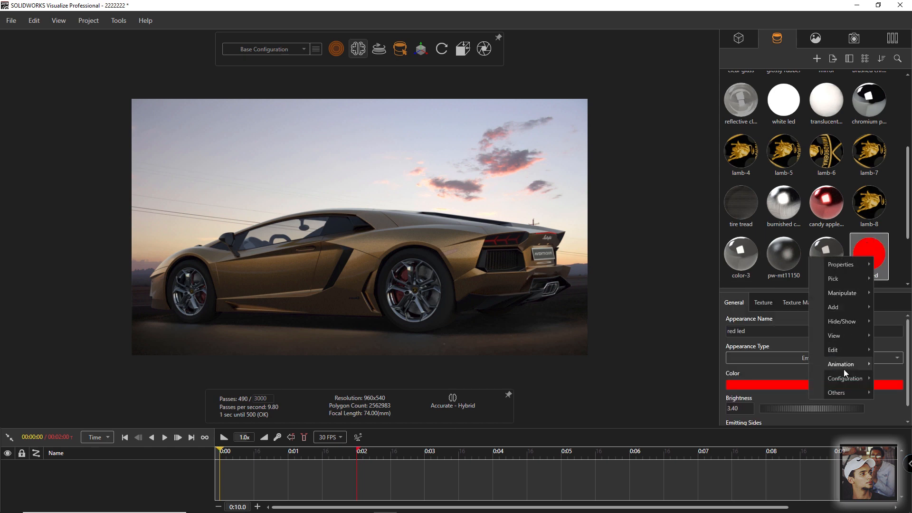
mouse_move(843, 364)
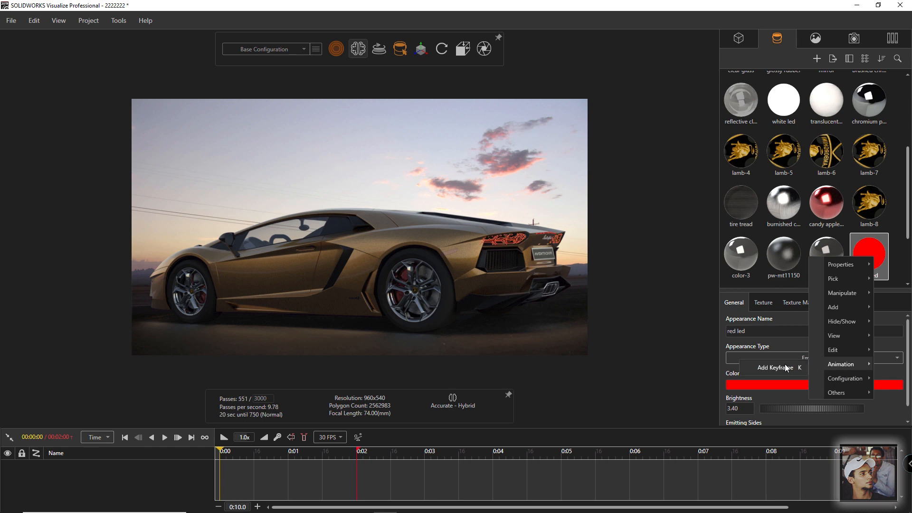
mouse_move(784, 368)
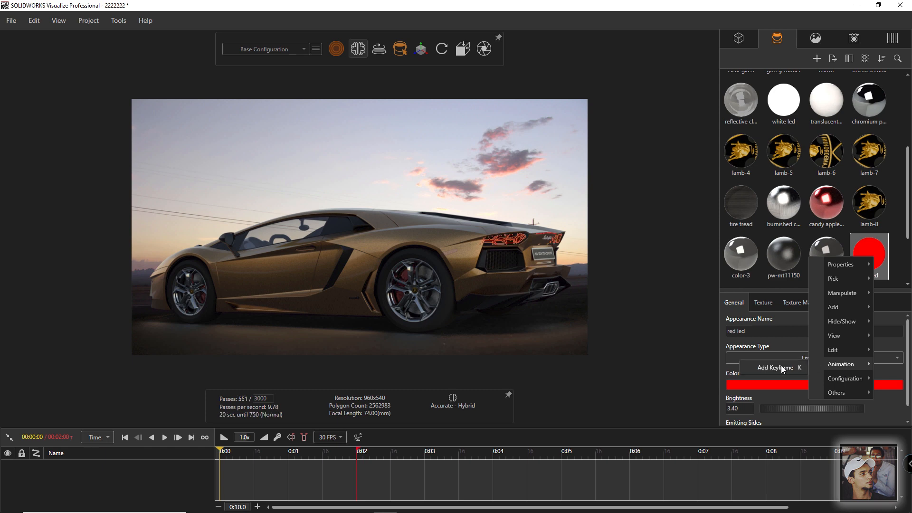
left_click(773, 367)
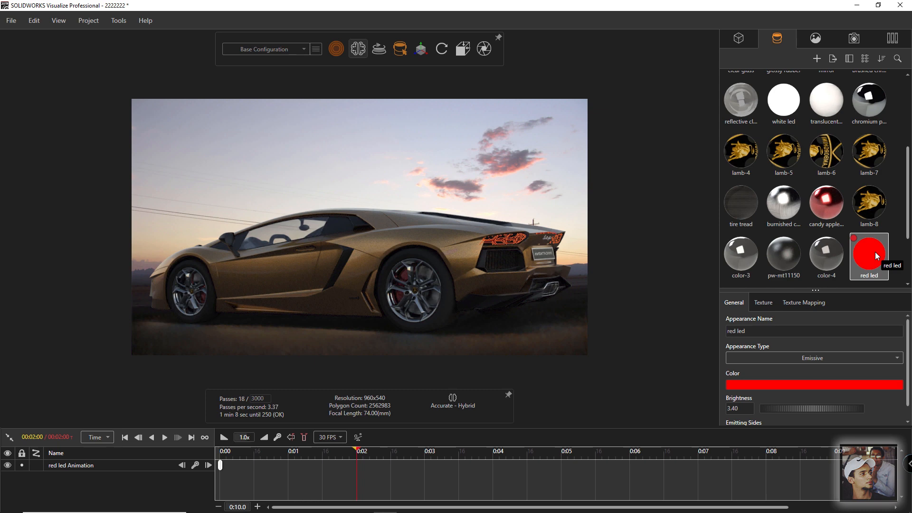
- Edit the red led appearance at the 2-second keyframe and set its Brightness to 100
right_click(868, 256)
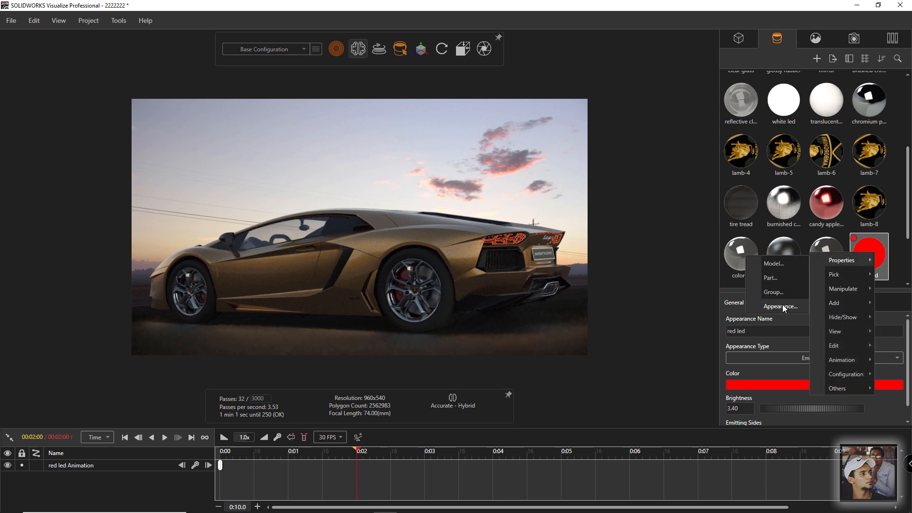
left_click(781, 307)
type("100")
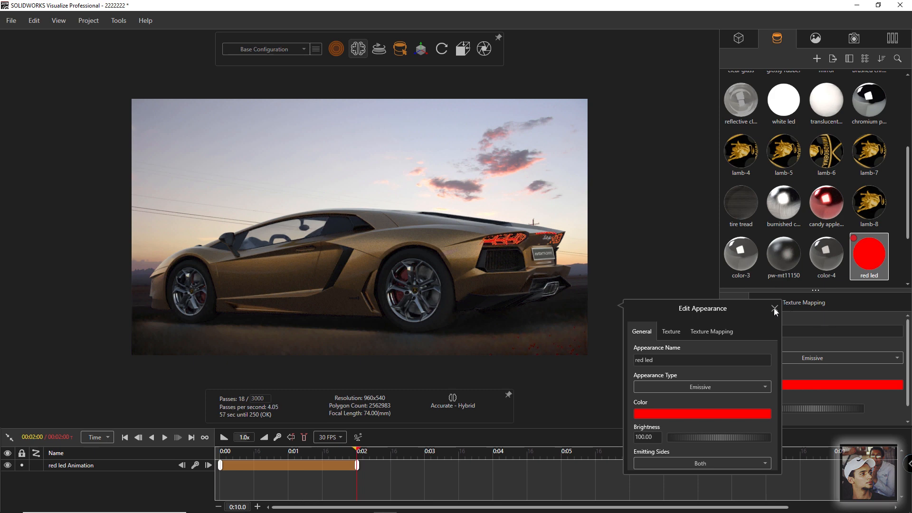
left_click(774, 309)
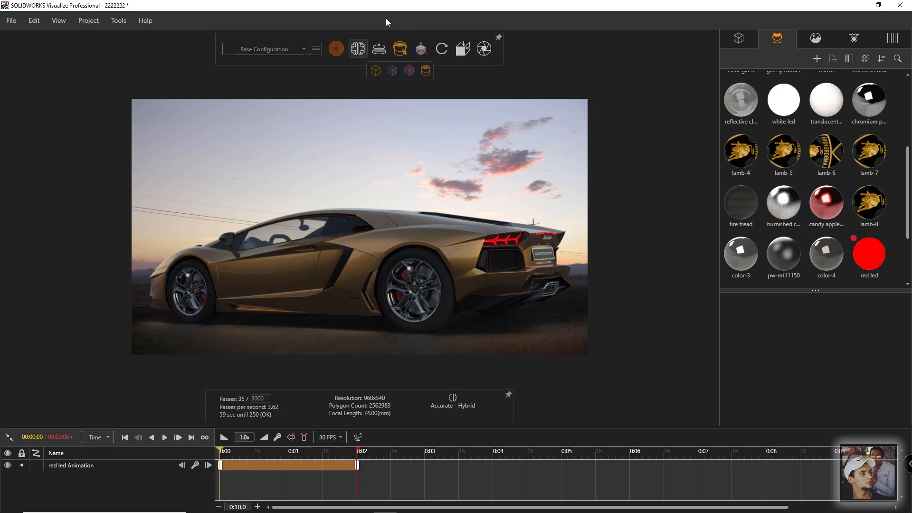
- Select the Fast render mode and move the timeline playhead back to 0:00
left_click(337, 48)
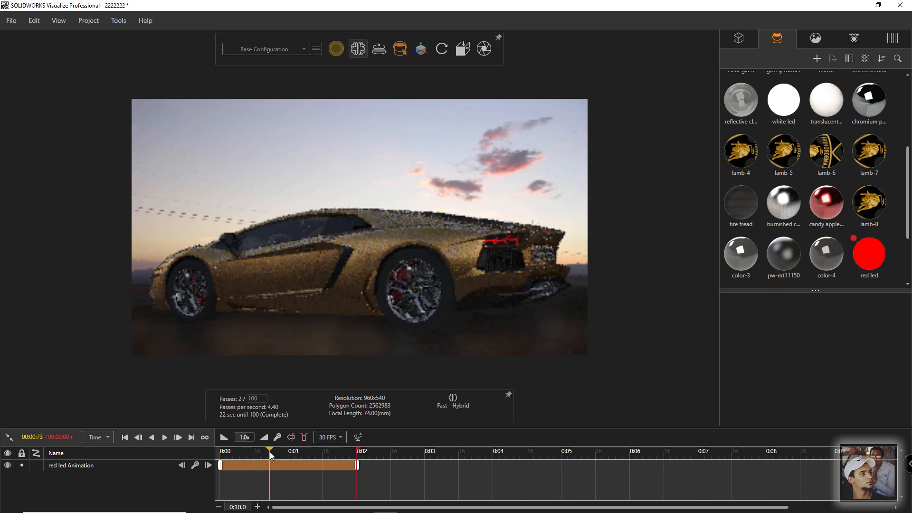
left_click(357, 465)
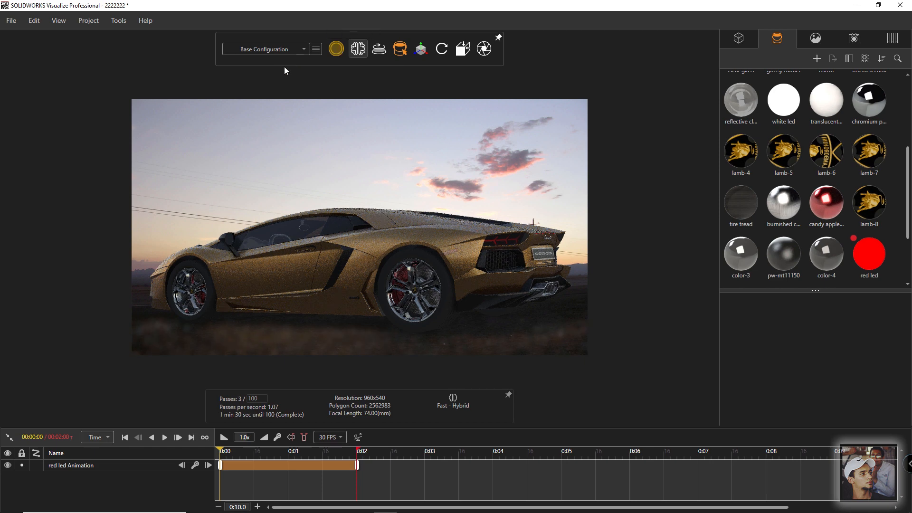
left_click(335, 48)
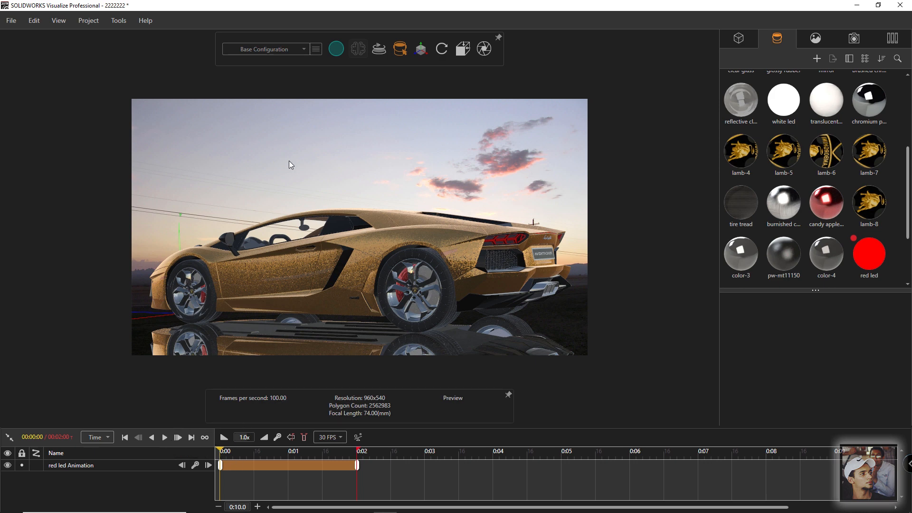
- Play the red led taillight animation in Preview render mode, stop it, and restore the render mode
left_click(336, 49)
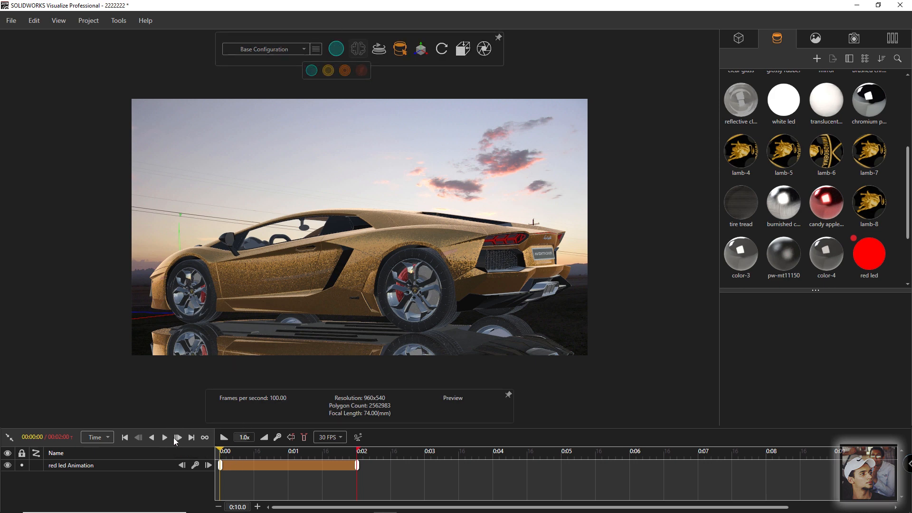
left_click(165, 437)
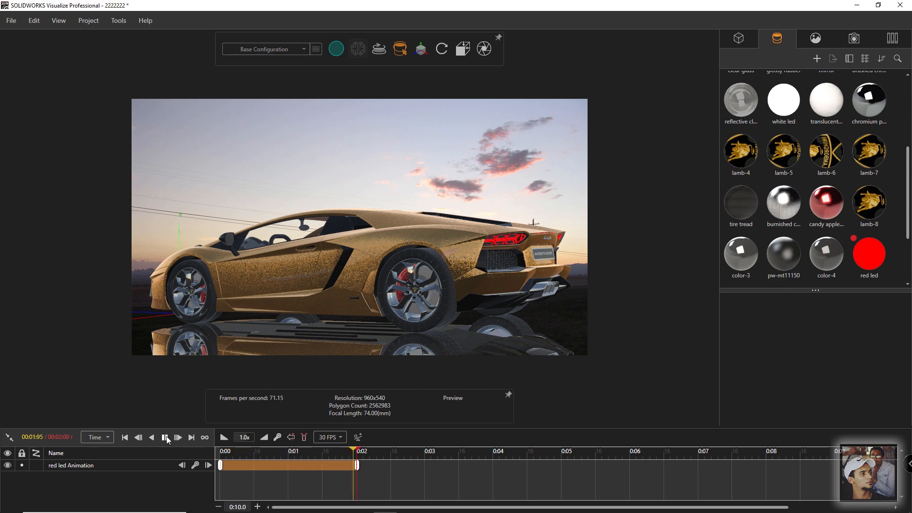
left_click(164, 437)
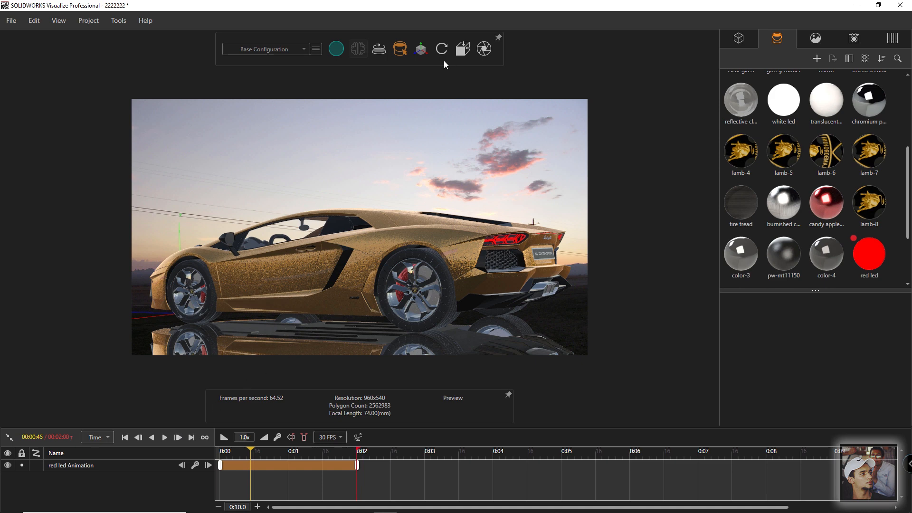
left_click(335, 49)
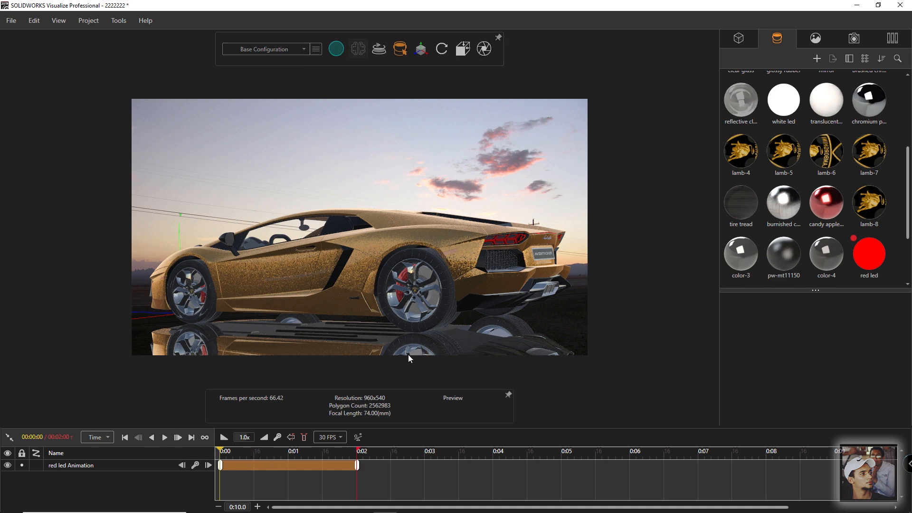
left_click(336, 49)
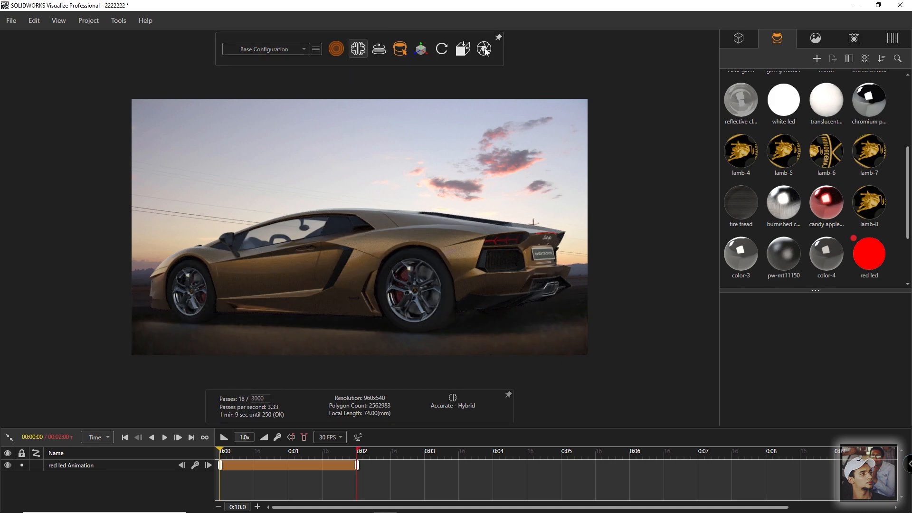
left_click(484, 49)
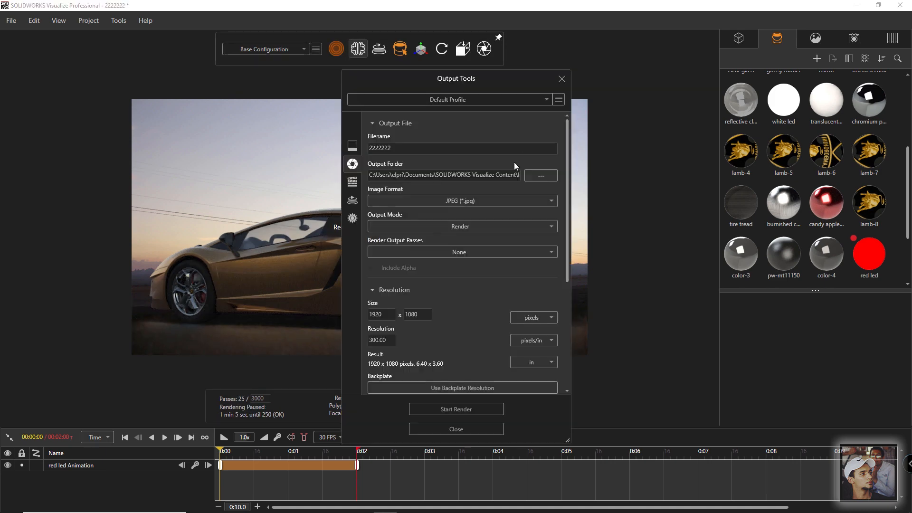
mouse_move(352, 167)
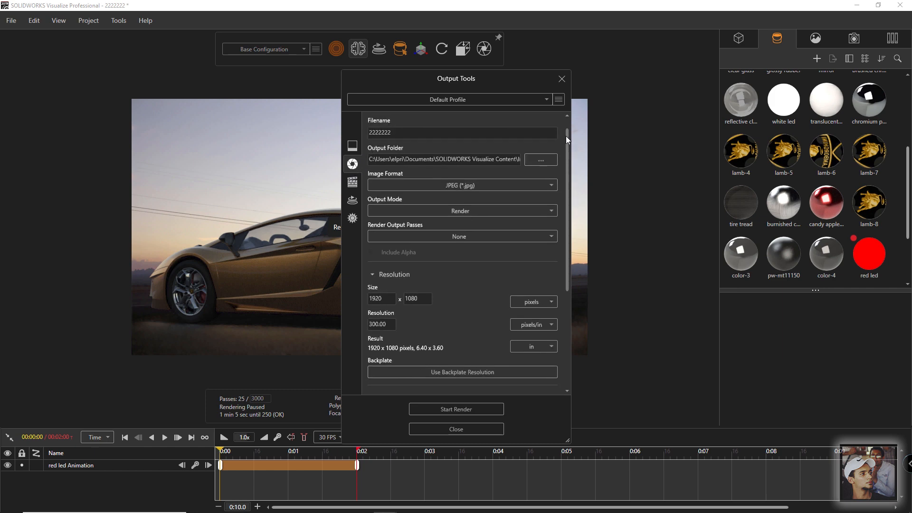
scroll("down", 3)
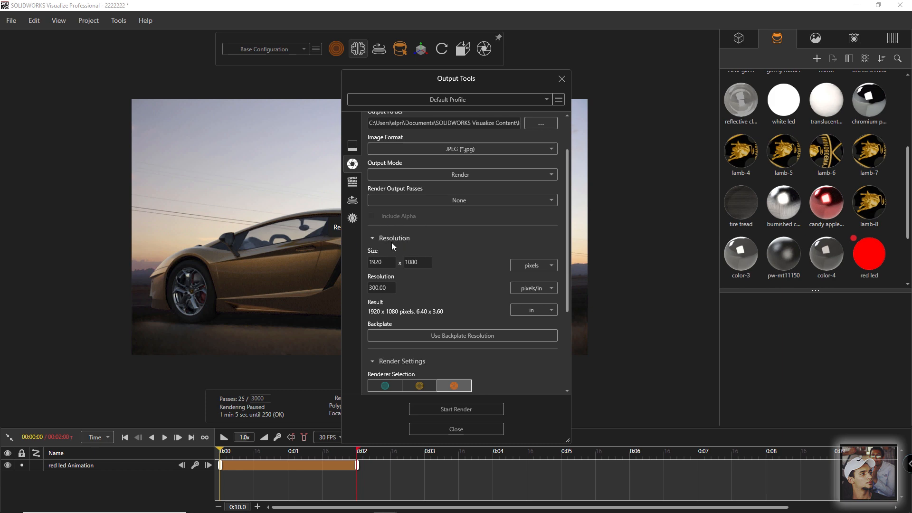
mouse_move(452, 241)
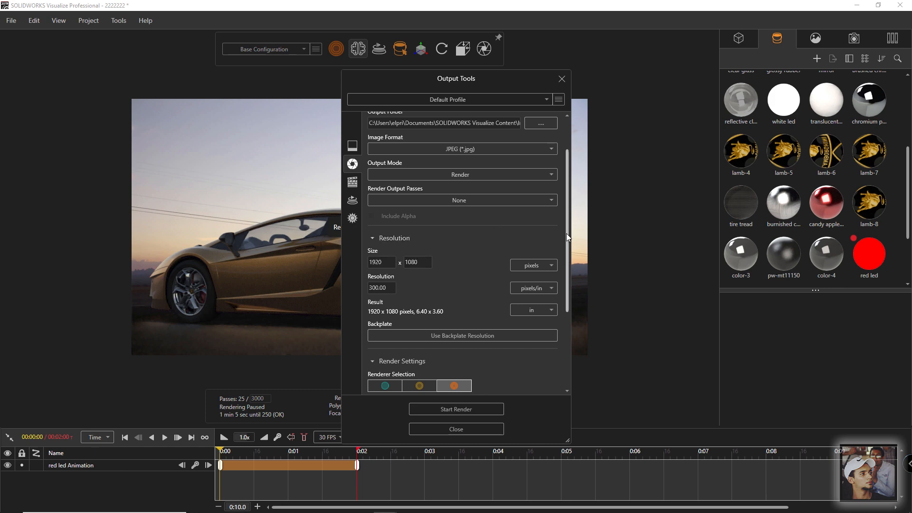
scroll("down", 3)
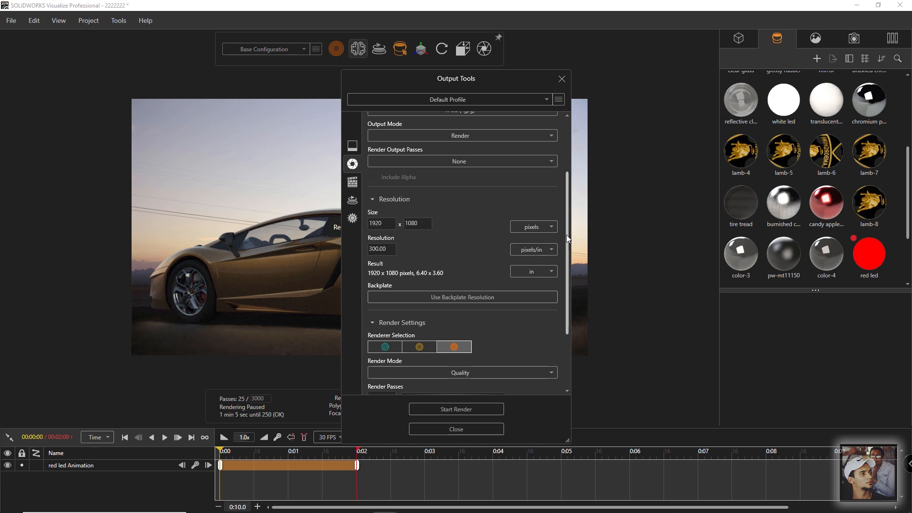
scroll("down", 3)
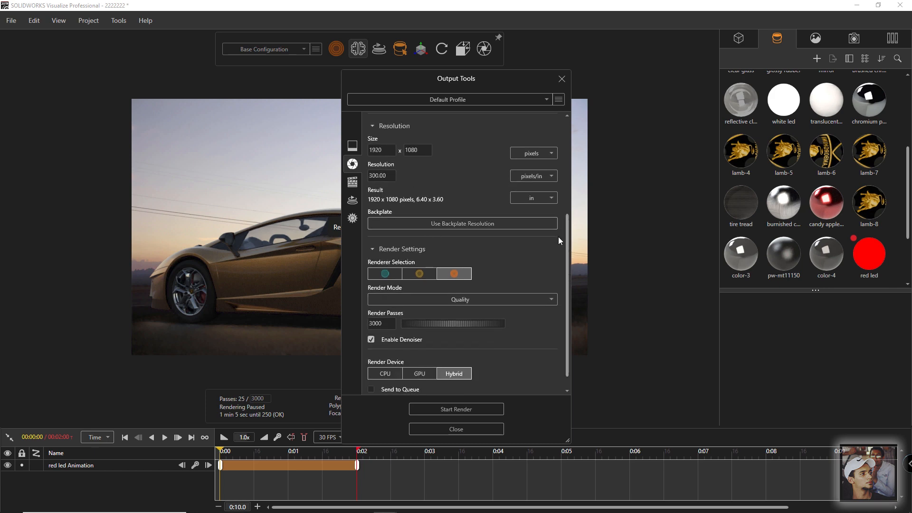
scroll("down", 3)
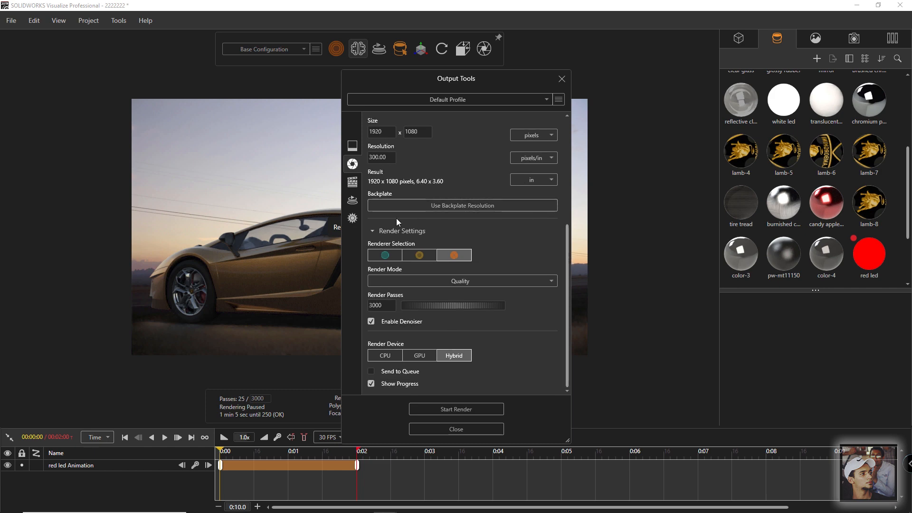
left_click(419, 255)
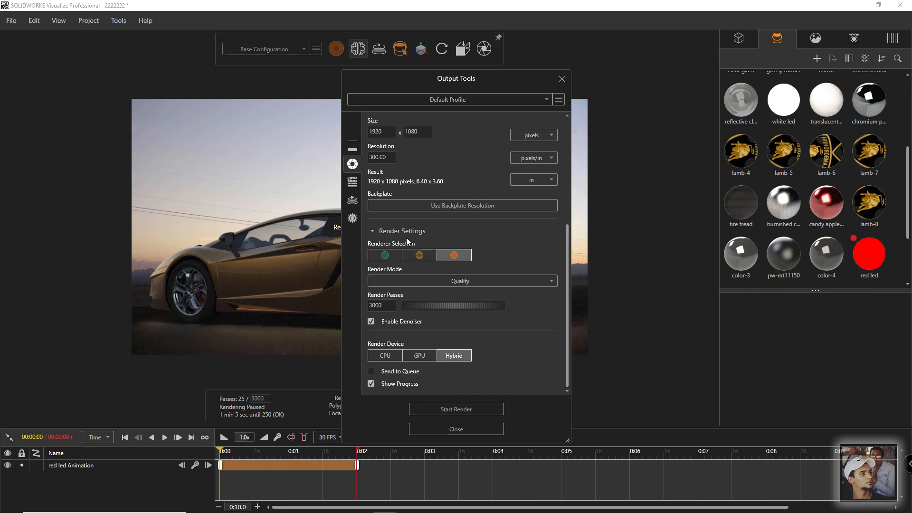
mouse_move(454, 255)
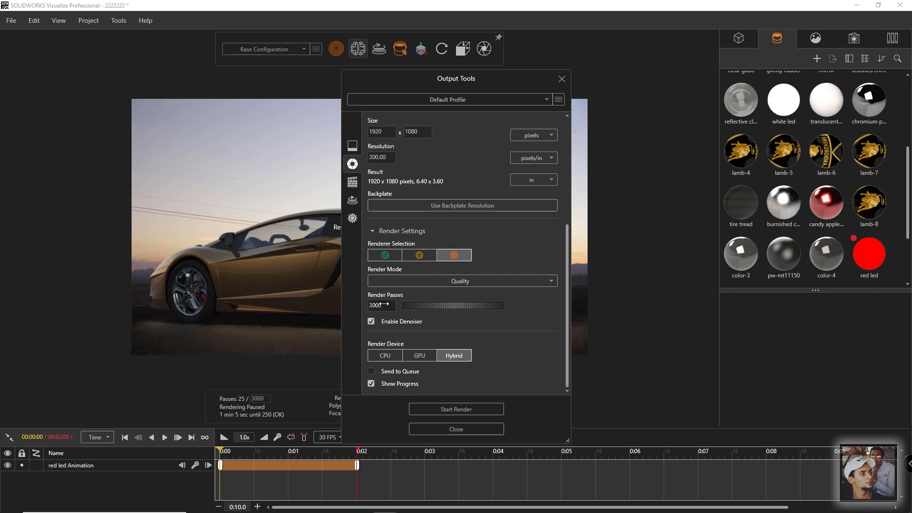
triple_click(378, 305)
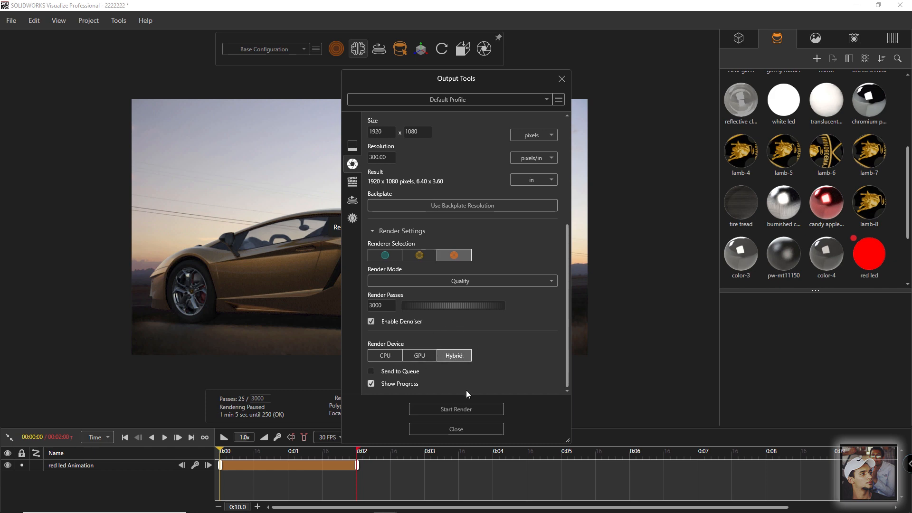
mouse_move(537, 411)
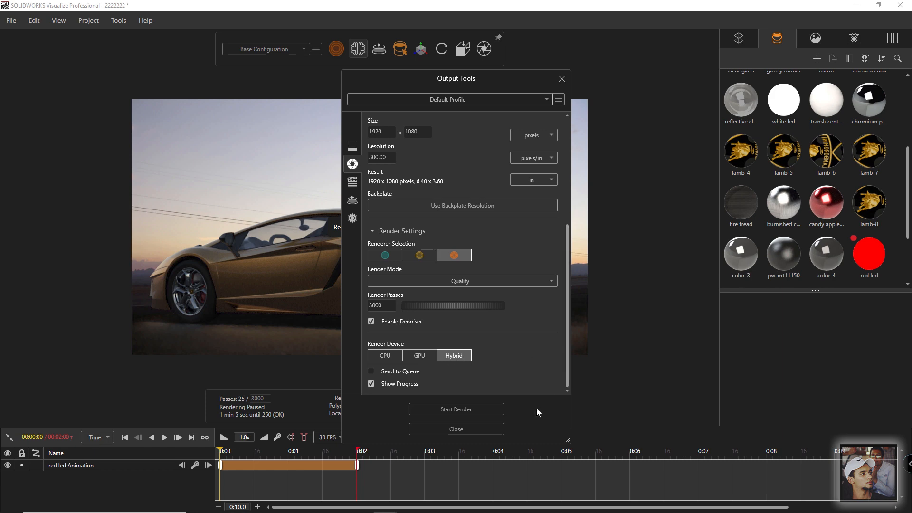
- Confirm MPEG-4 output, frames 1–60 at 30 fps, and start the animation render
left_click(353, 183)
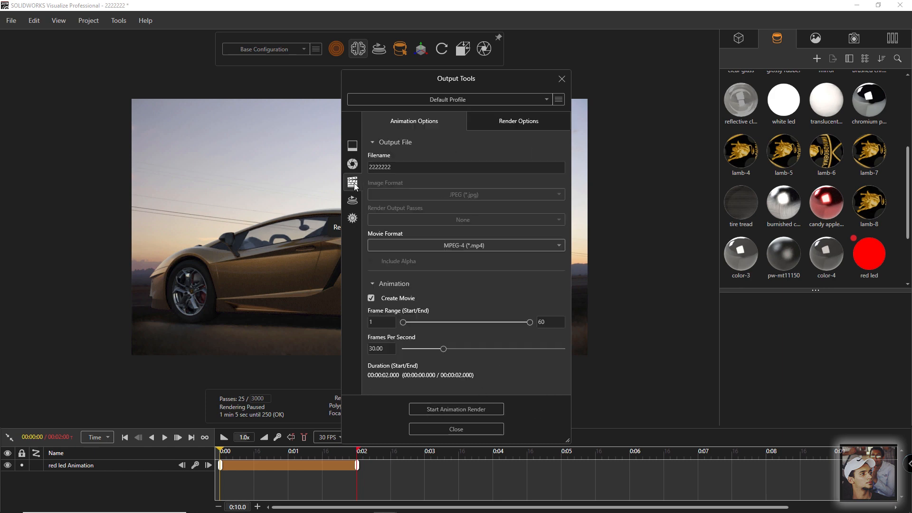
mouse_move(352, 182)
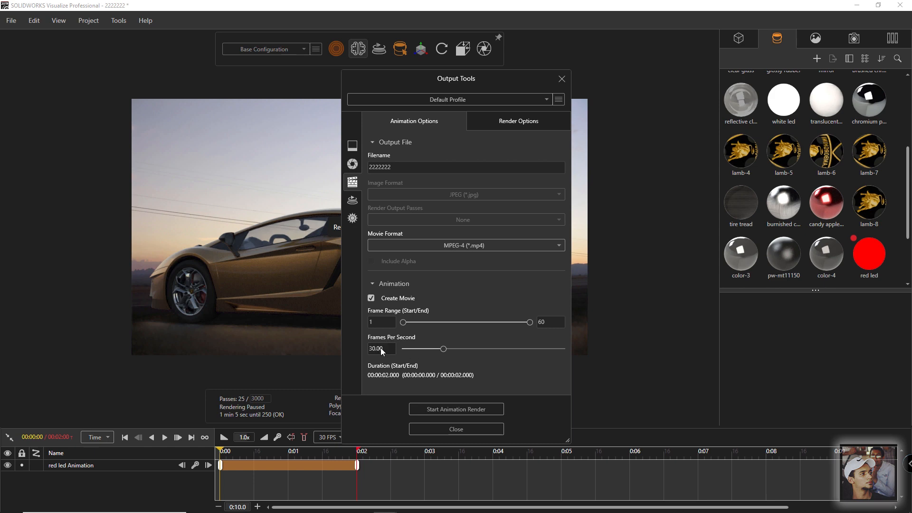
mouse_move(388, 322)
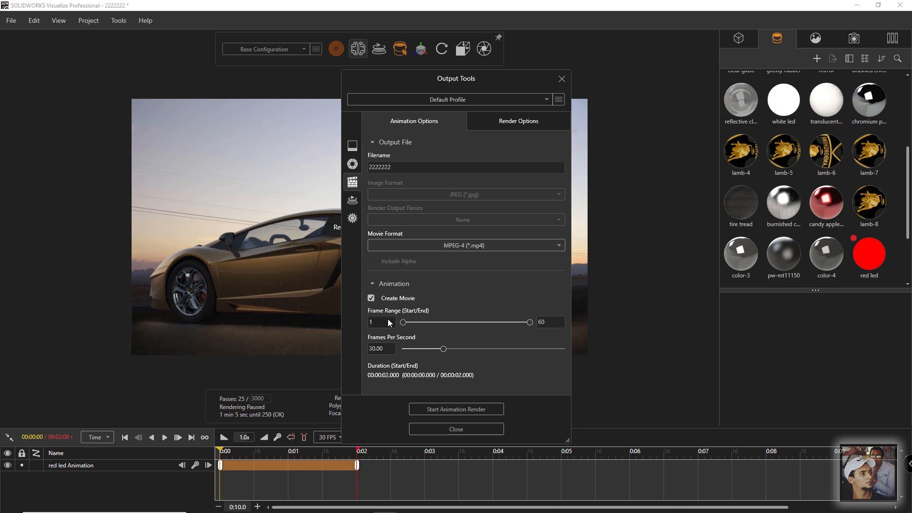
mouse_move(378, 325)
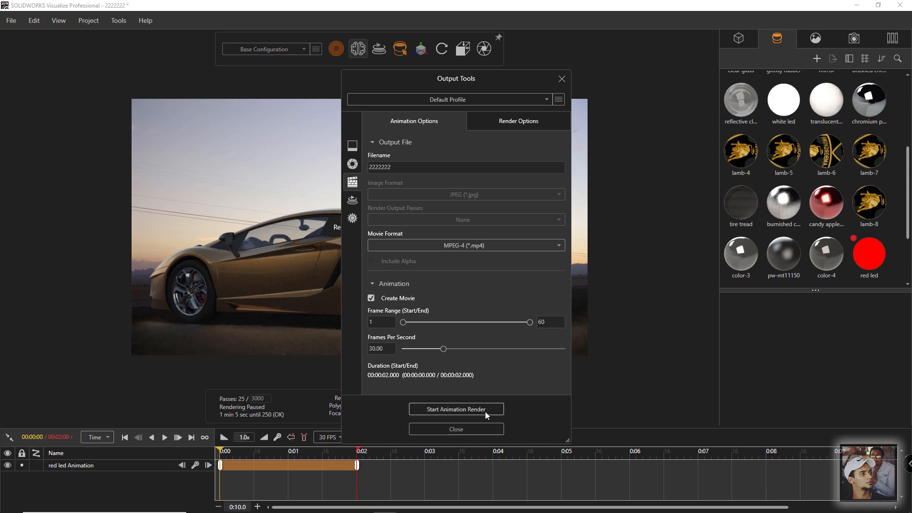
left_click(456, 429)
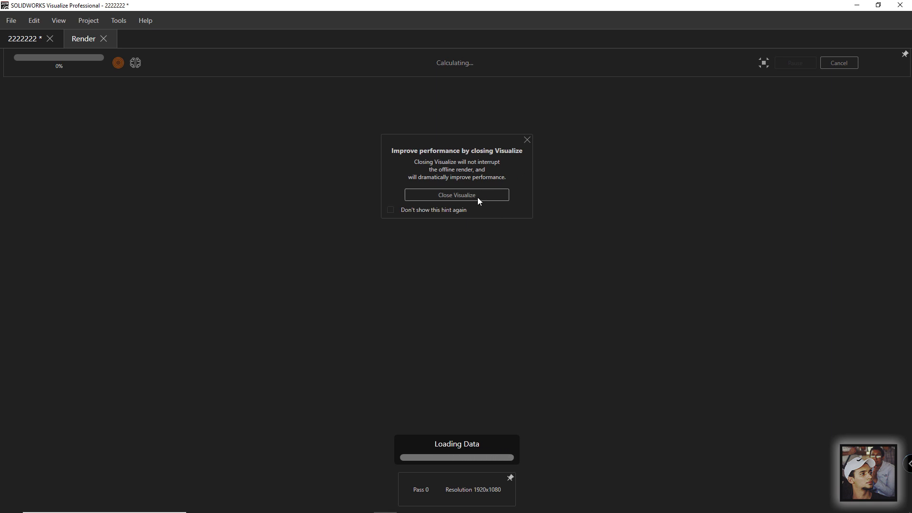
- Close Visualize from the performance hint, choosing Yes to keep rendering in the background
left_click(457, 195)
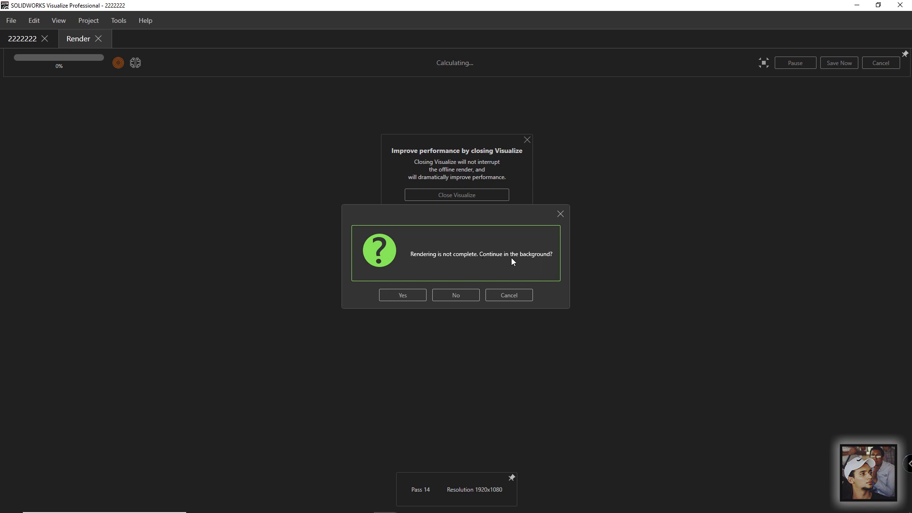
mouse_move(402, 294)
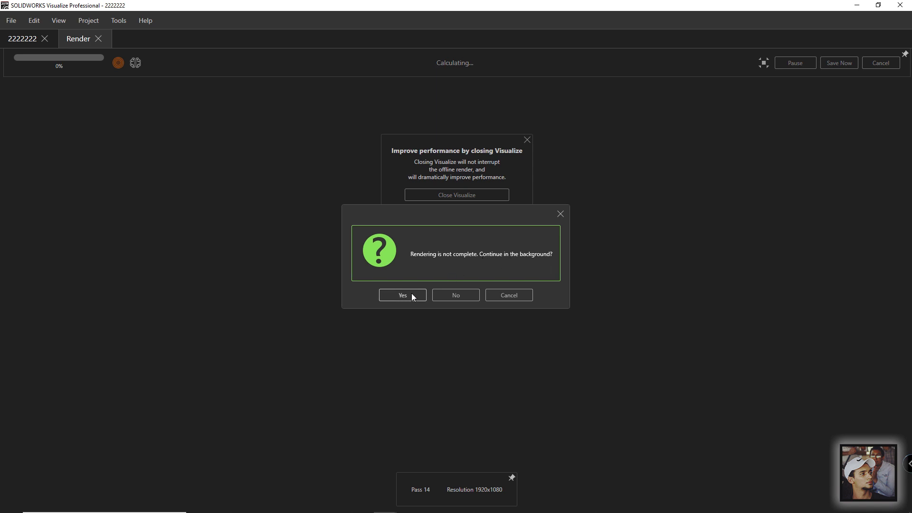
left_click(402, 294)
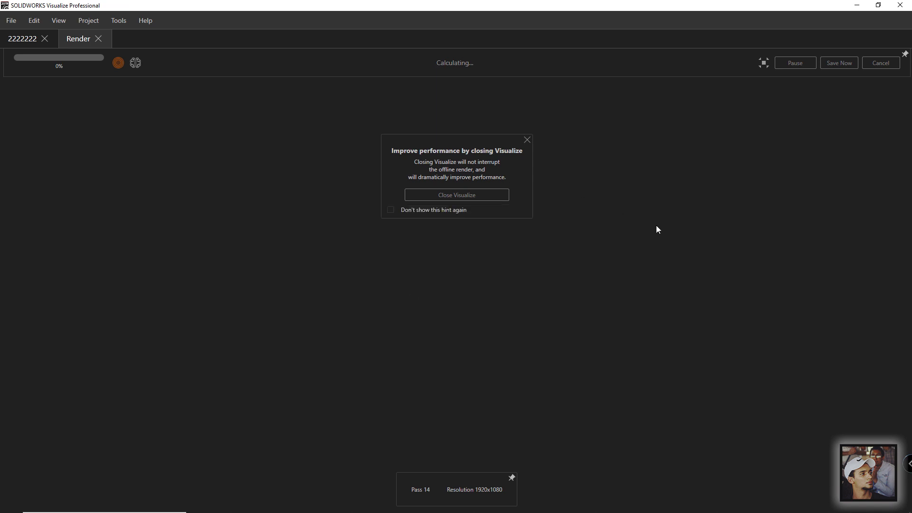
left_click(456, 195)
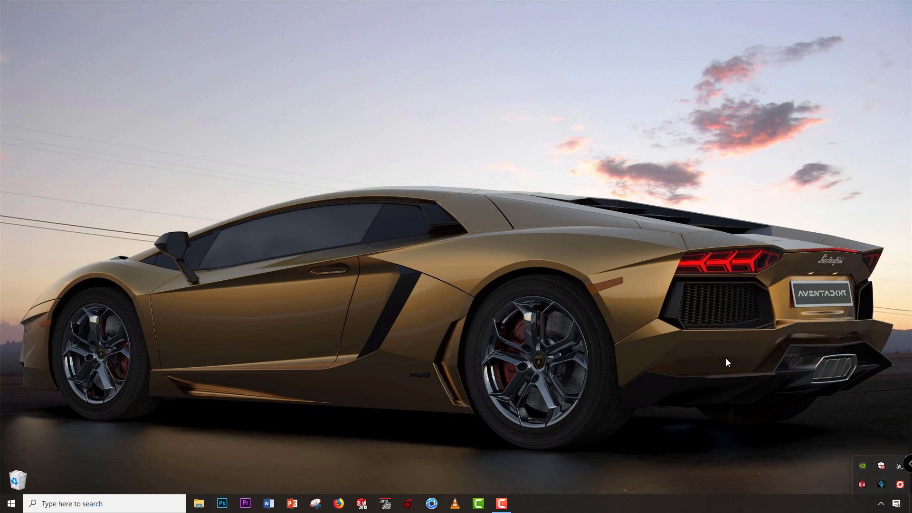
- Browse to Documents > SOLIDWORKS Visualize Content > Images, maximized, and locate 255_0020.mp4
left_click(198, 503)
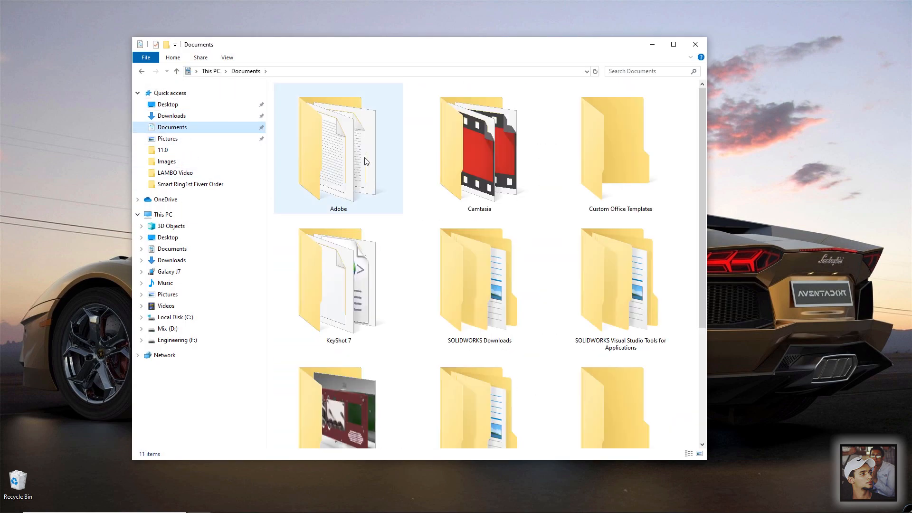
scroll("down", 3)
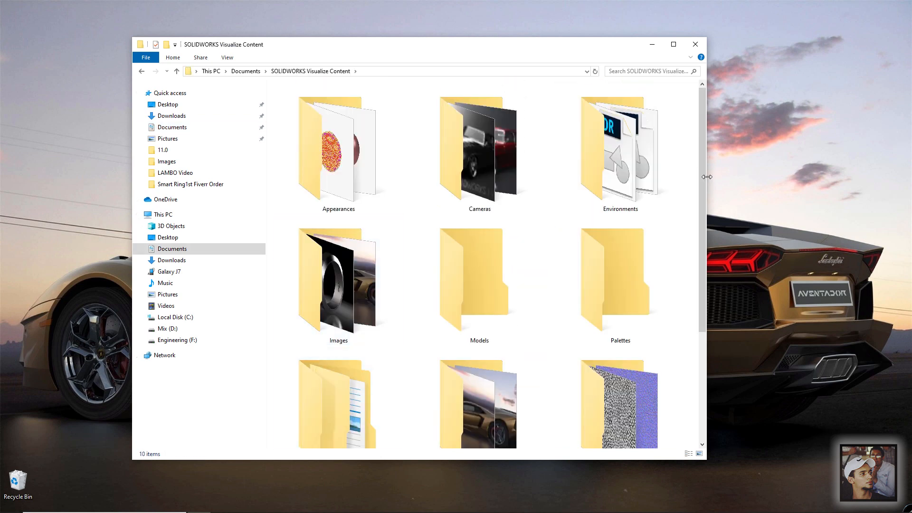
double_click(338, 285)
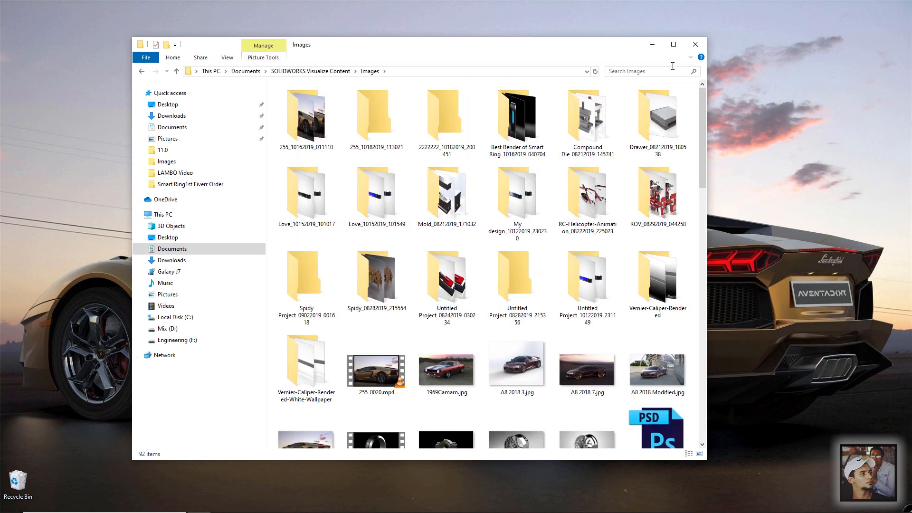
left_click(673, 45)
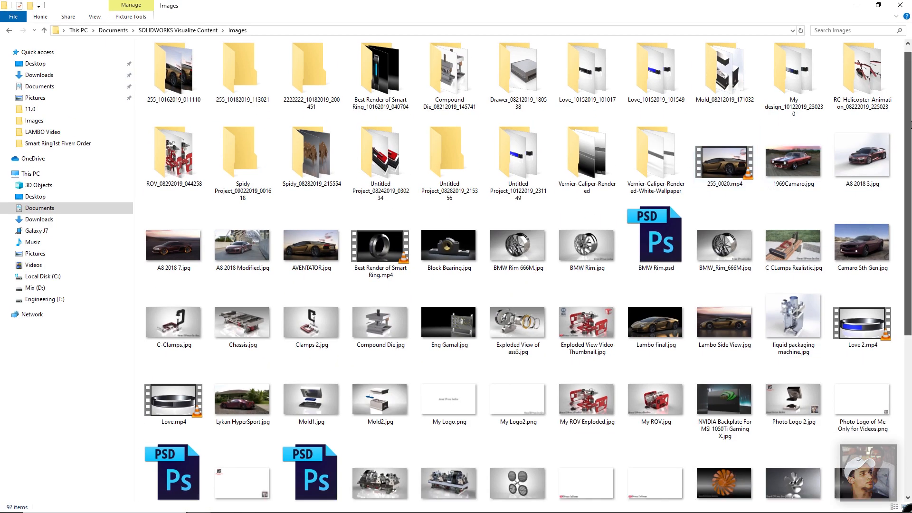
scroll("down", 3)
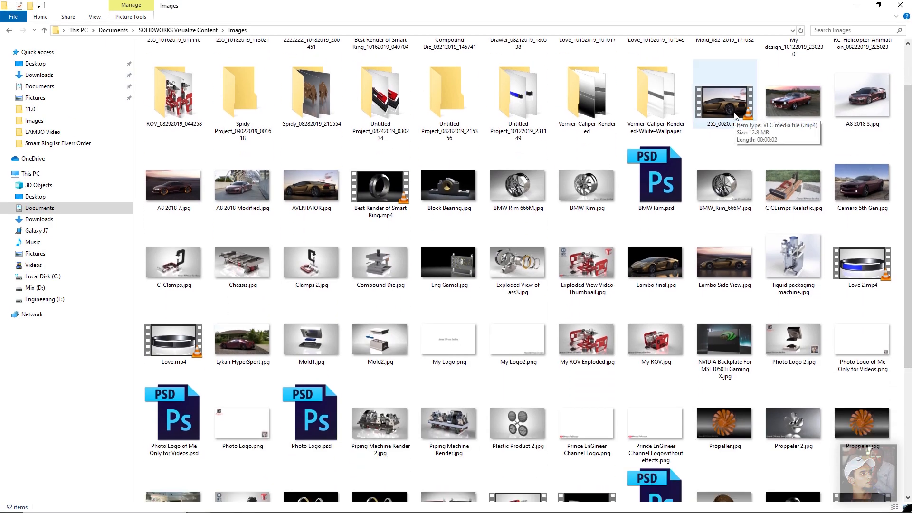
- Play 255_0020.mp4 in VLC and replay it from the playlist entry
double_click(724, 103)
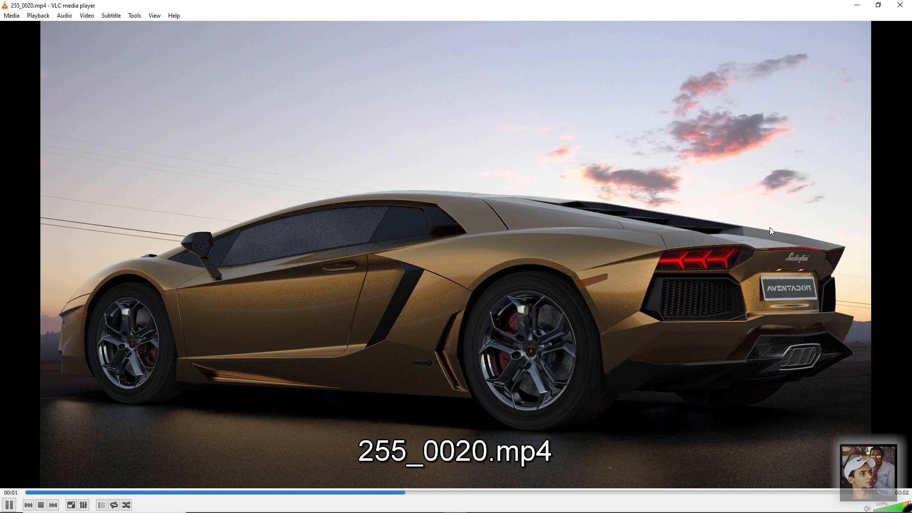
left_click(102, 504)
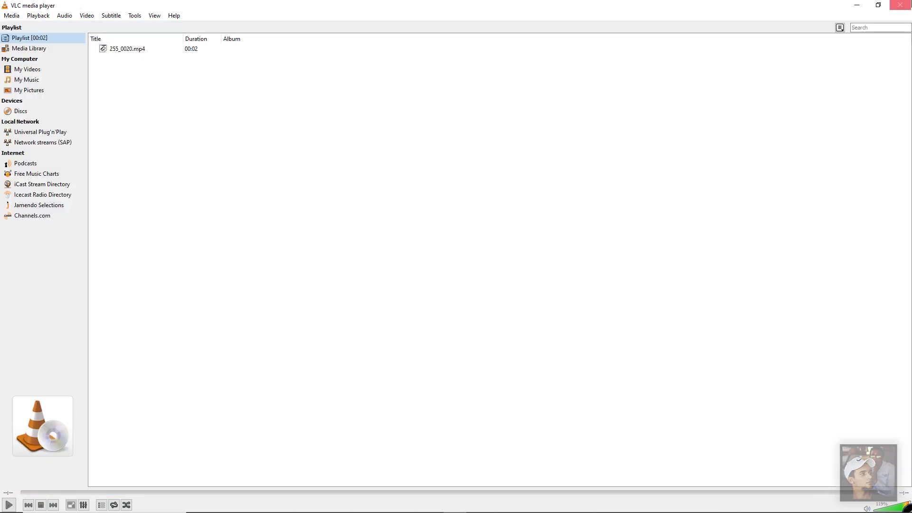
double_click(127, 48)
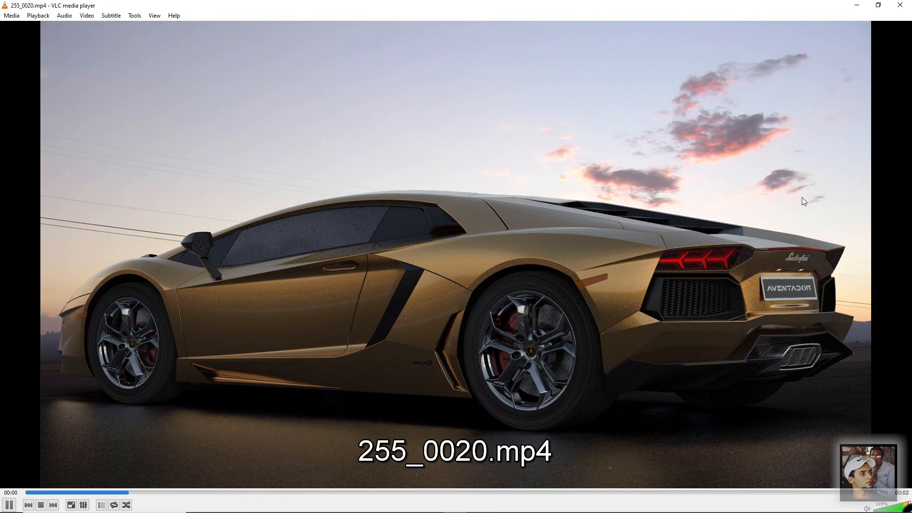